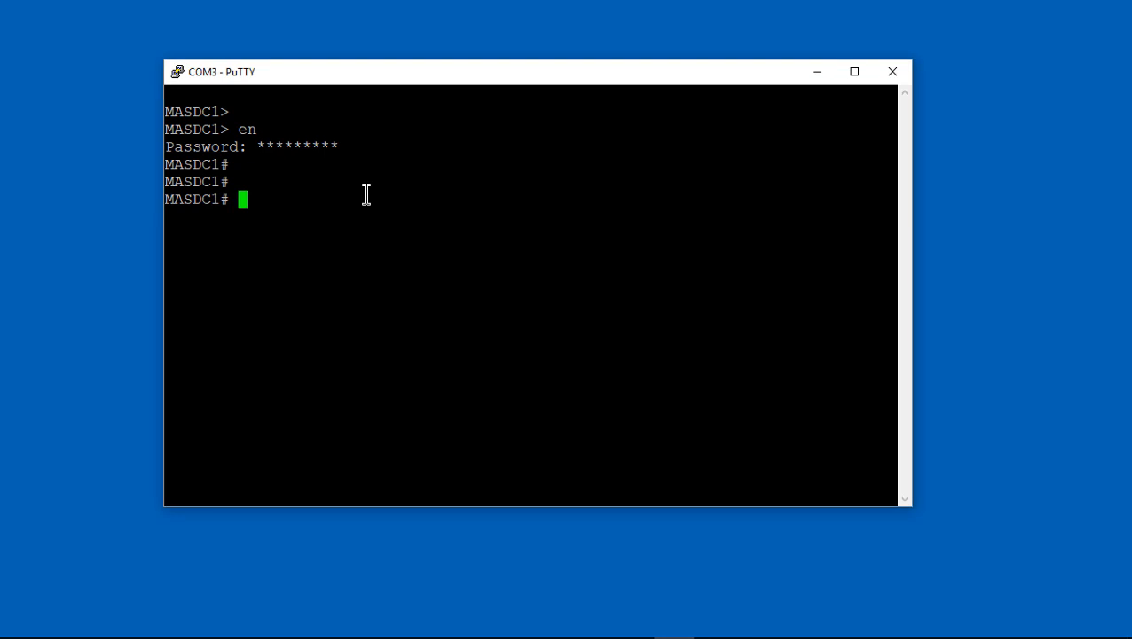
Shut down the sfr FirePOWER module and check its status with 'sh module'
type("sw-mo")
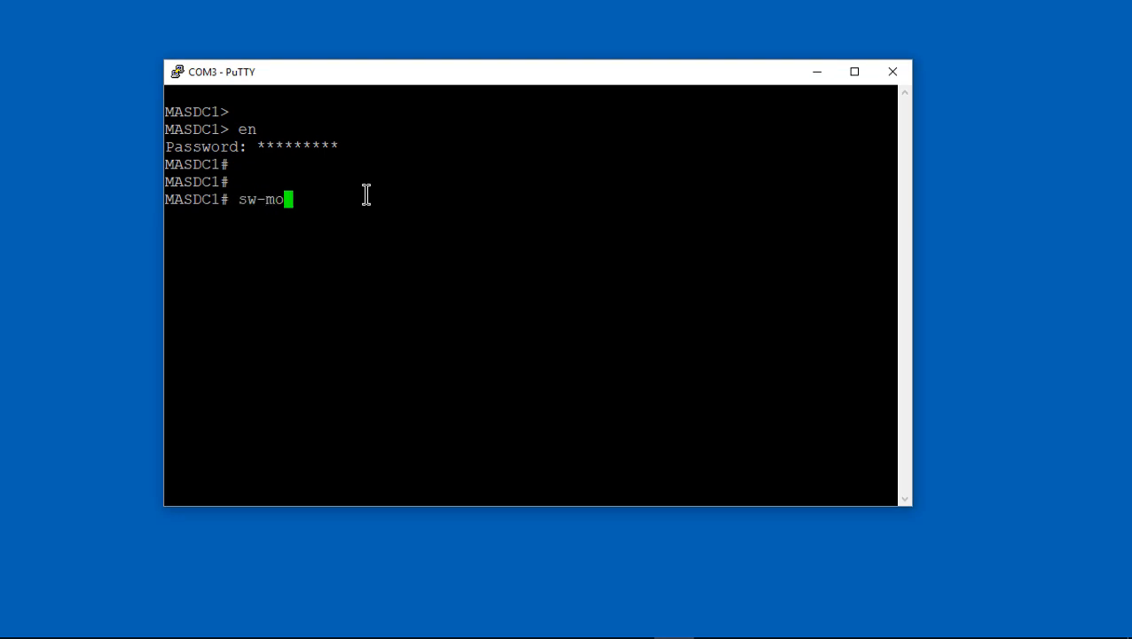
type("dule")
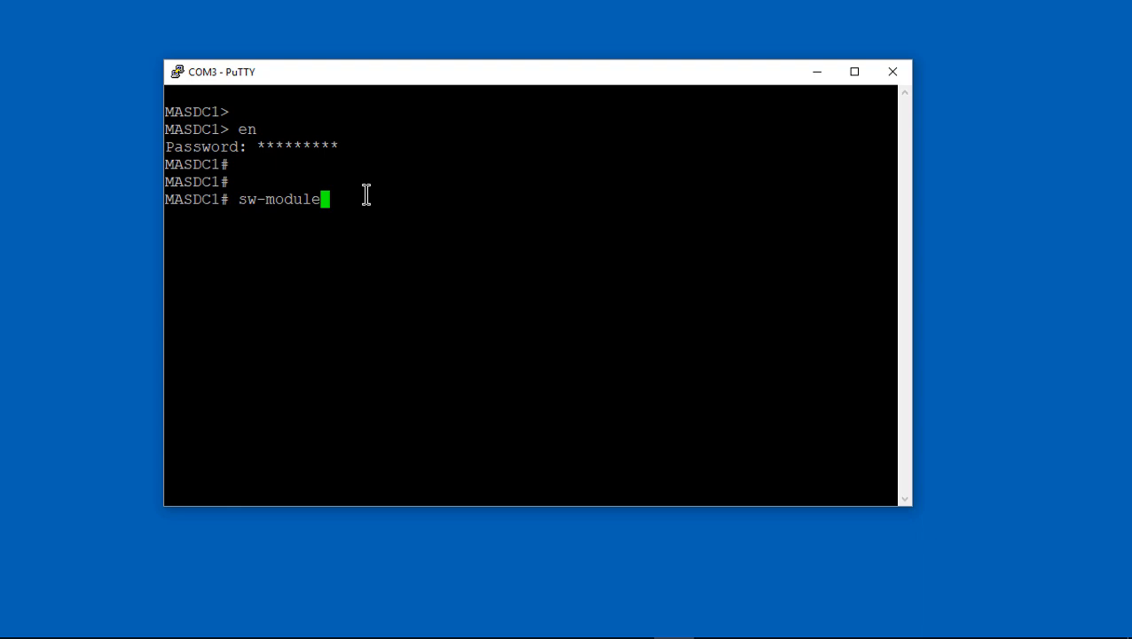
type("module sfr shgut")
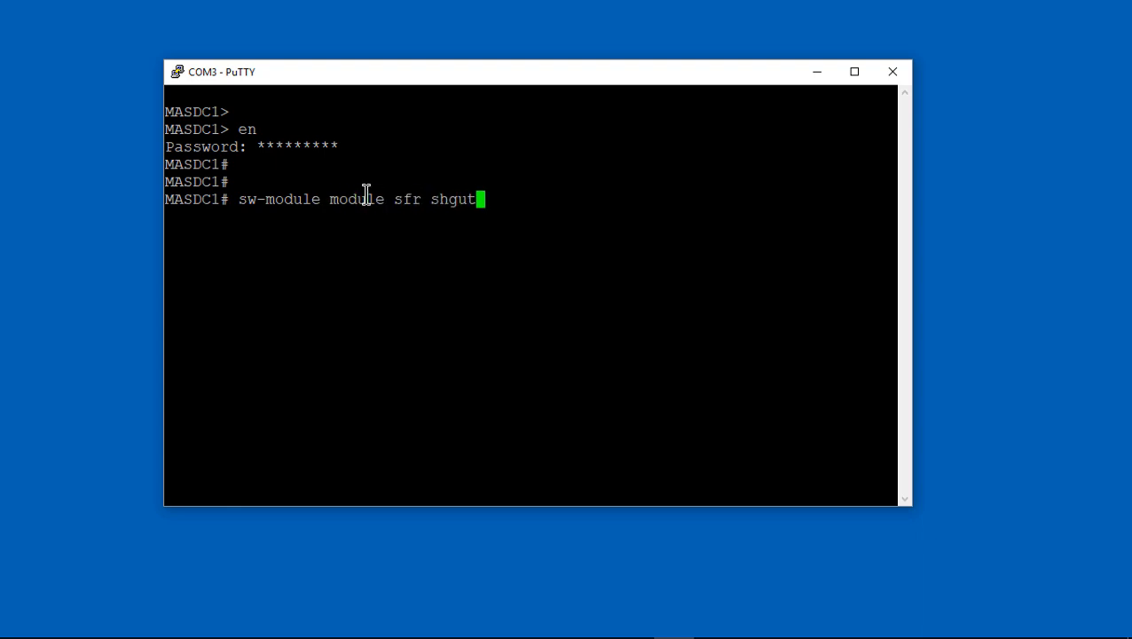
key("BackSpace")
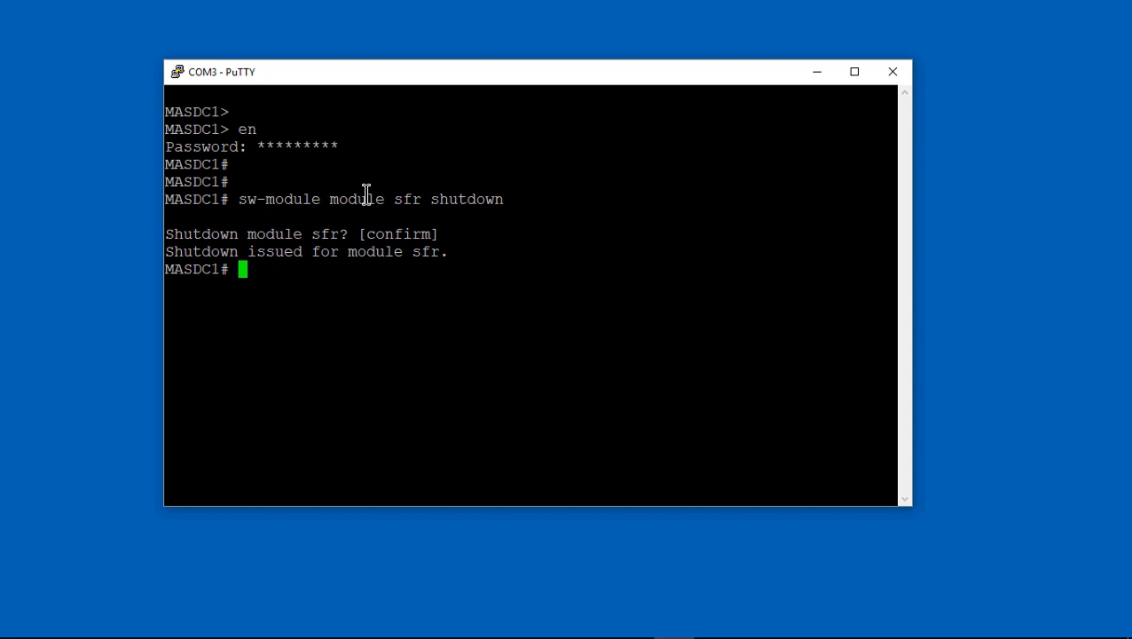
type("sh module")
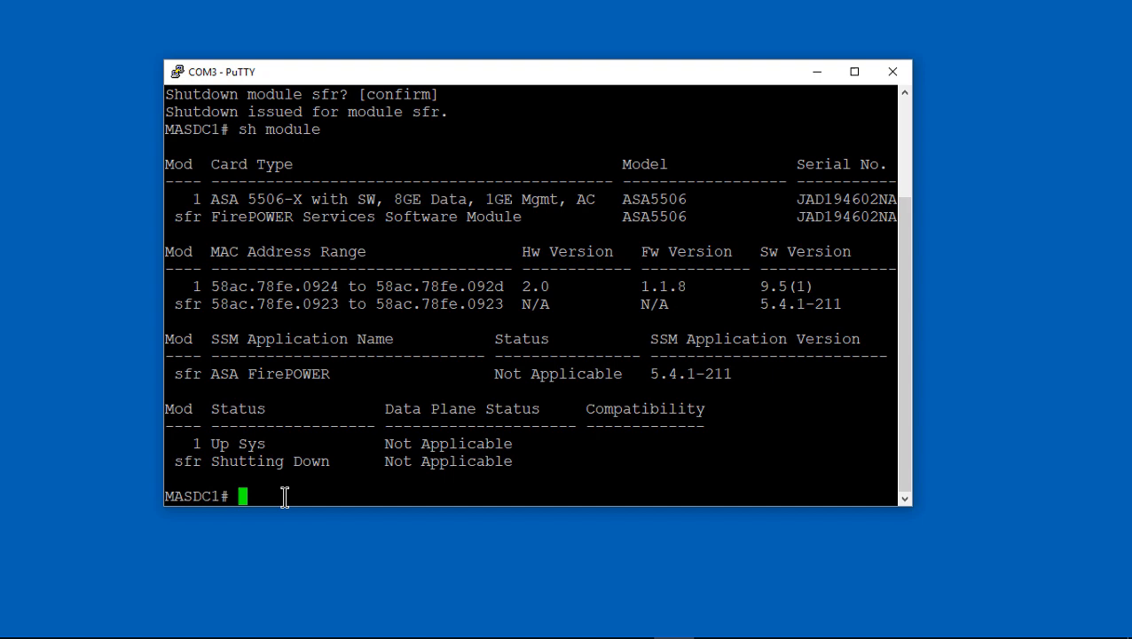
Issue 'sw-module module sfr uninstall', confirm it, and enter 'config t'
type("sw")
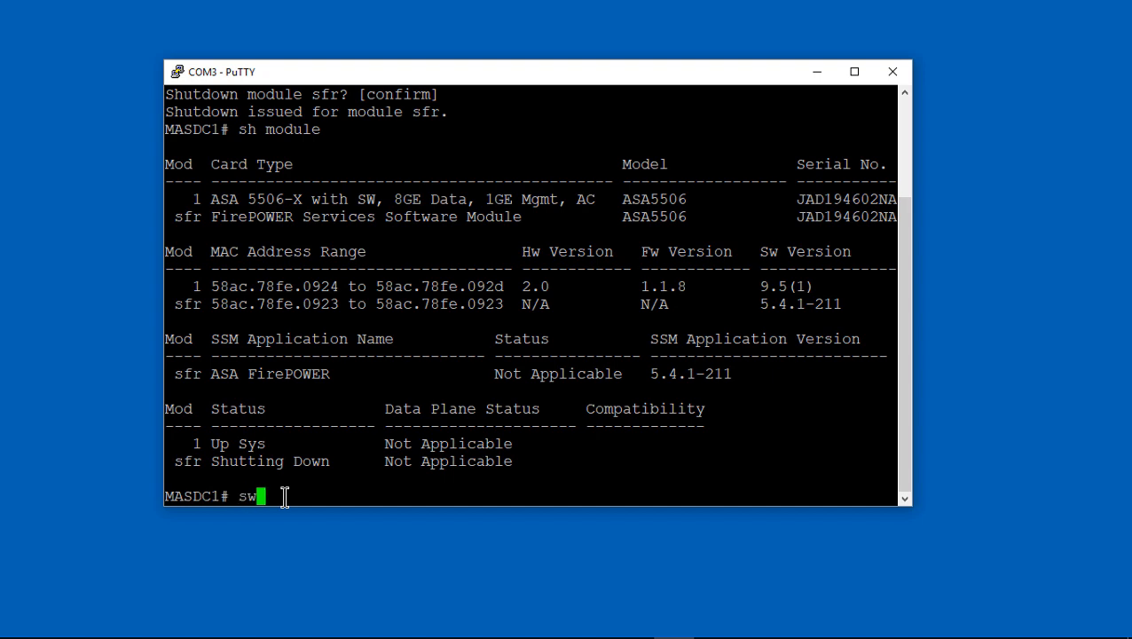
type("-module")
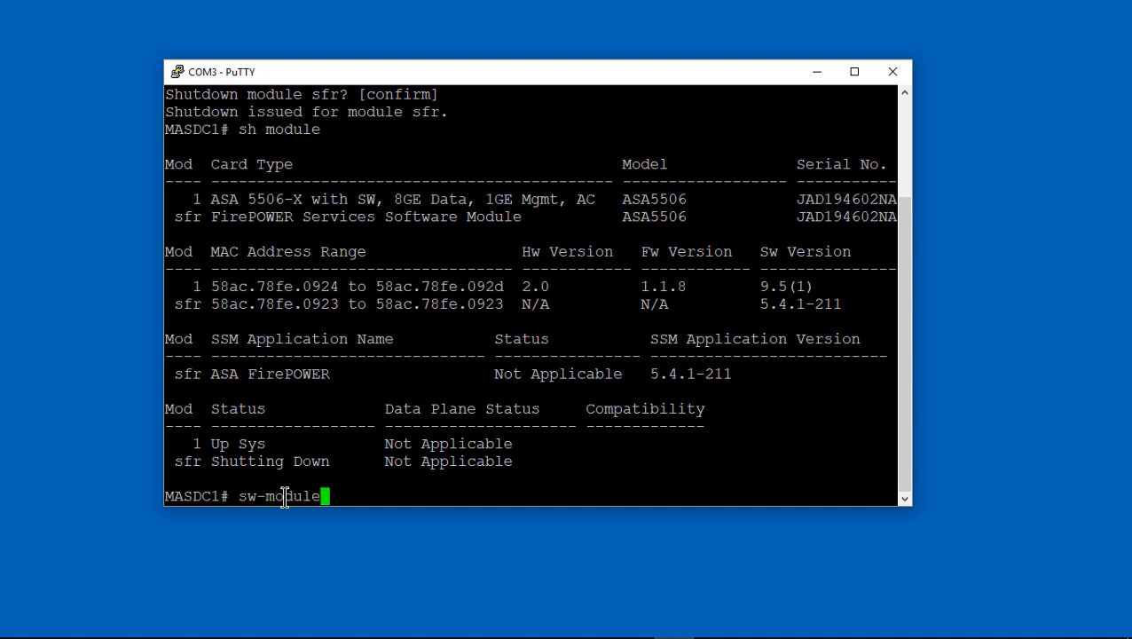
key("space")
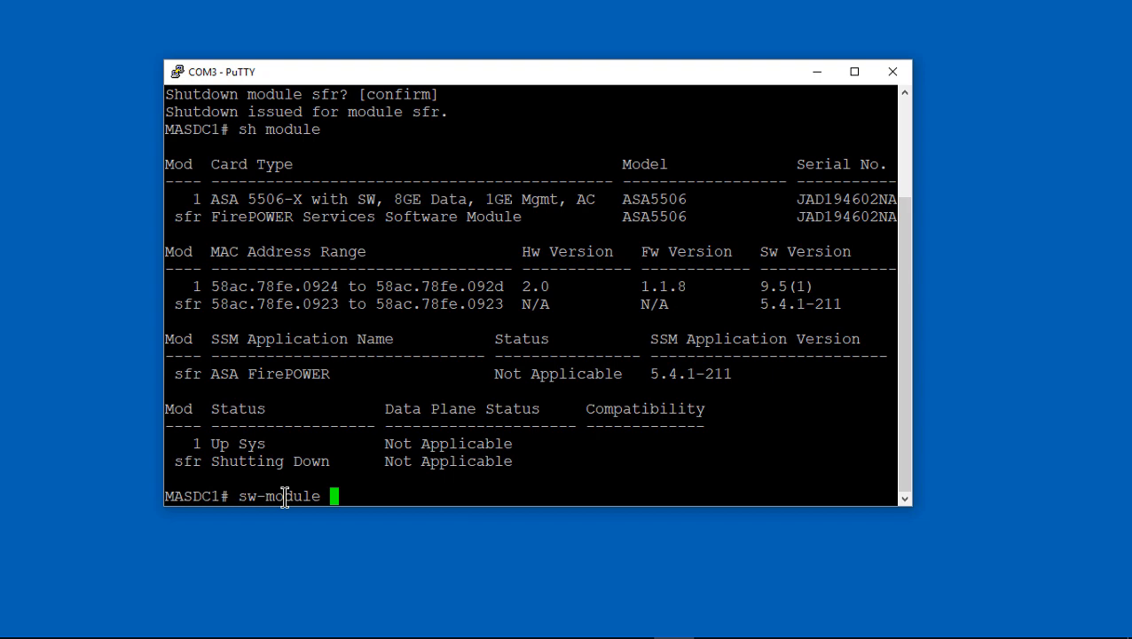
type("module")
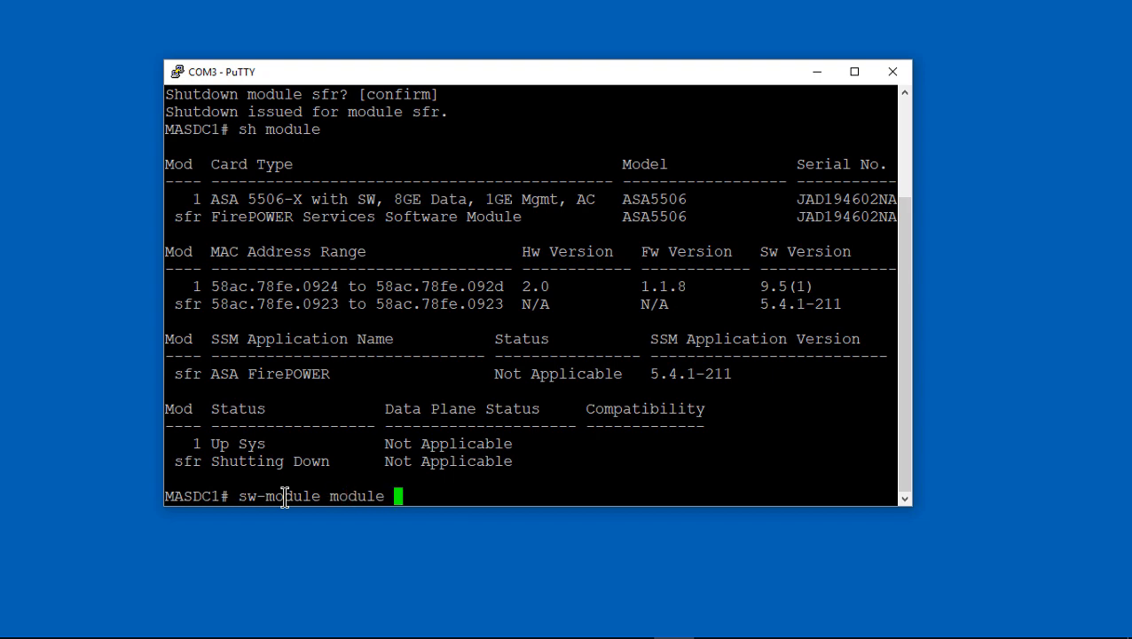
type("sfr uninstall")
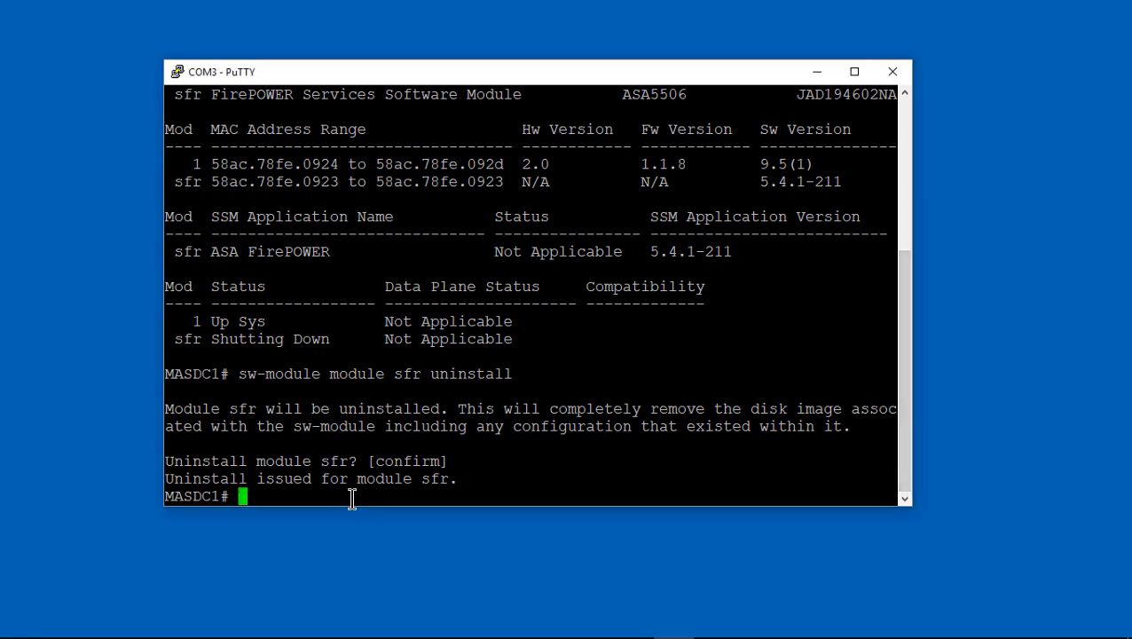
type("config t")
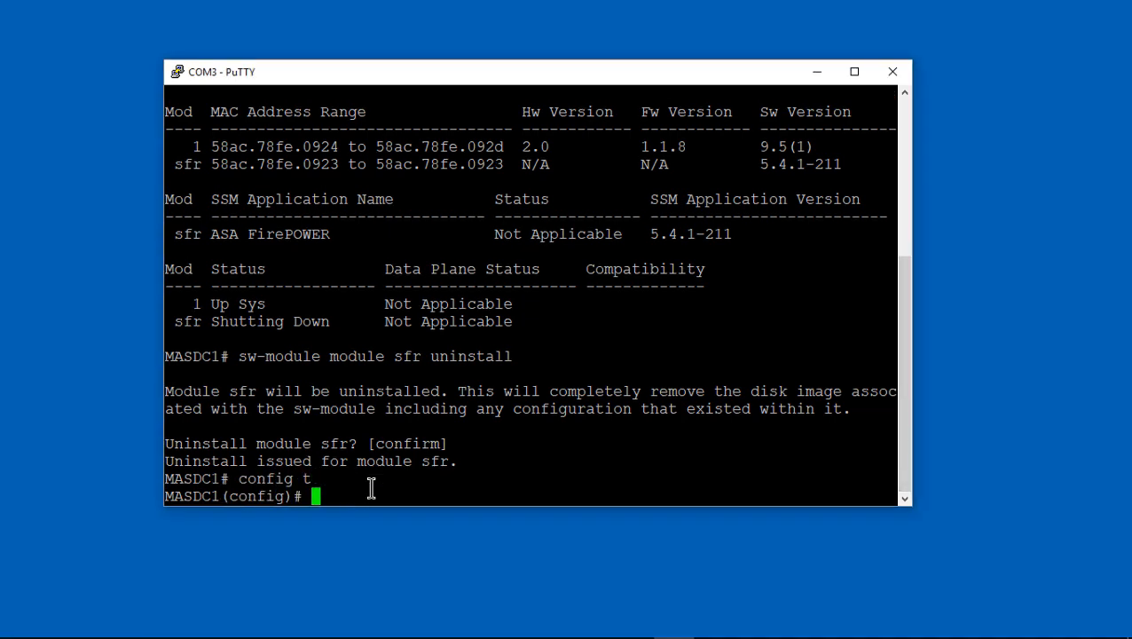
Remove the management name, security-level 100 and IP address from interface Management1/1
type("interface Management1/1")
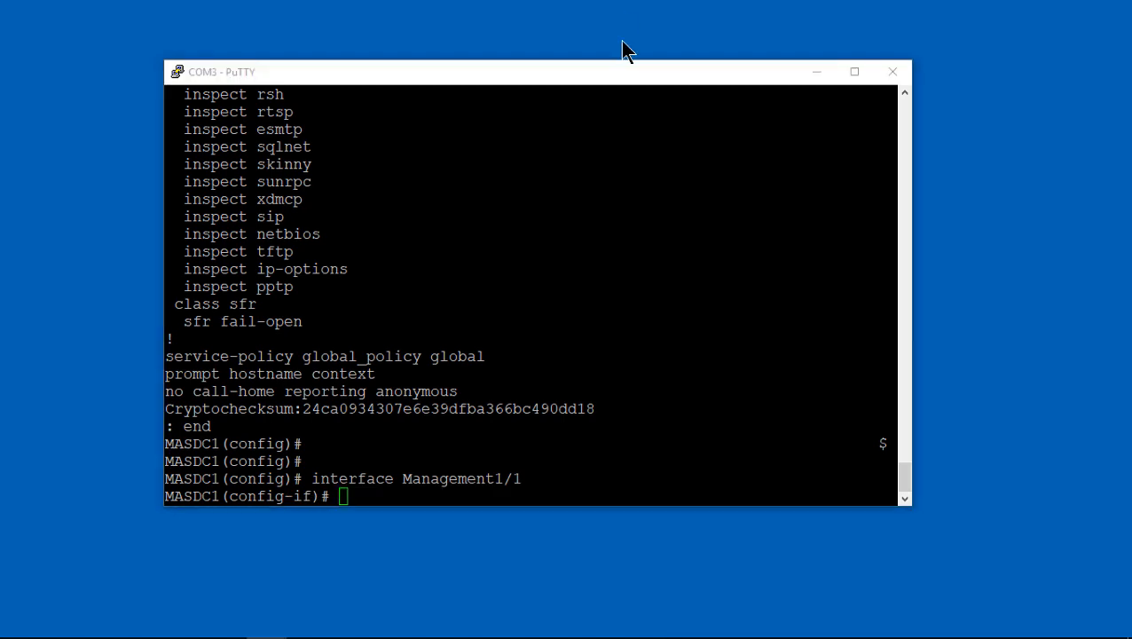
type("no nameif management")
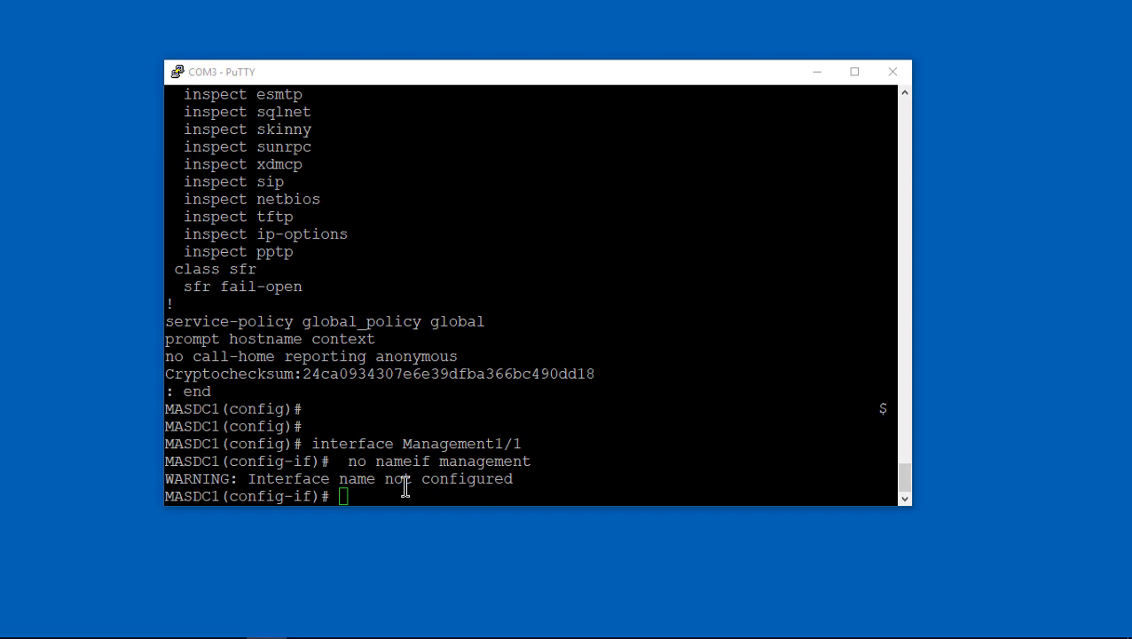
type("no security-level 100")
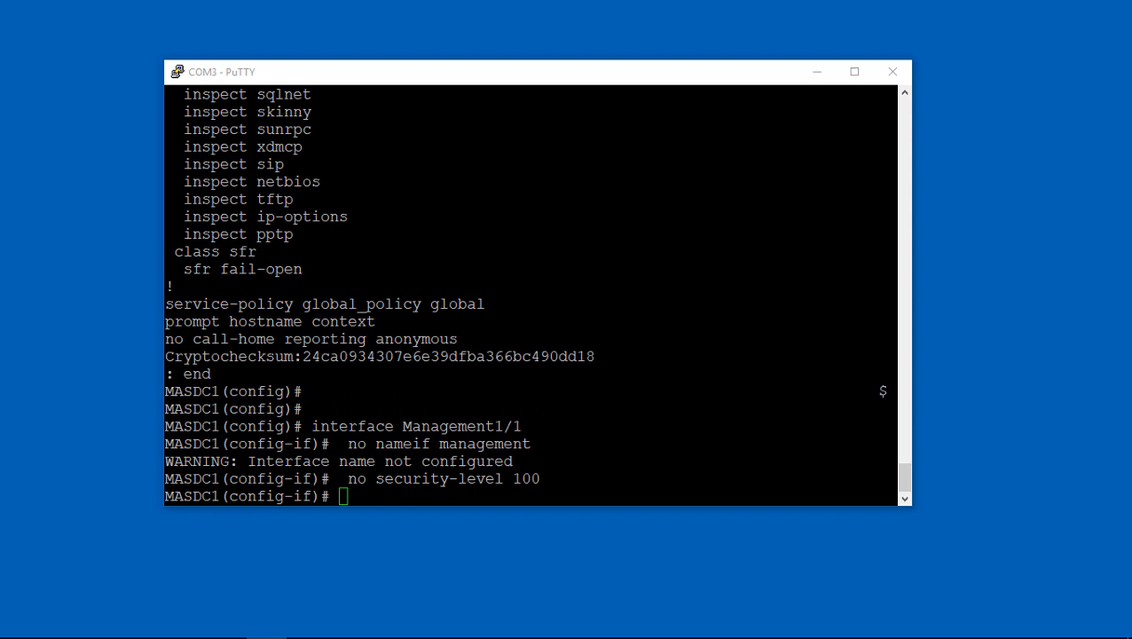
type("no ip address")
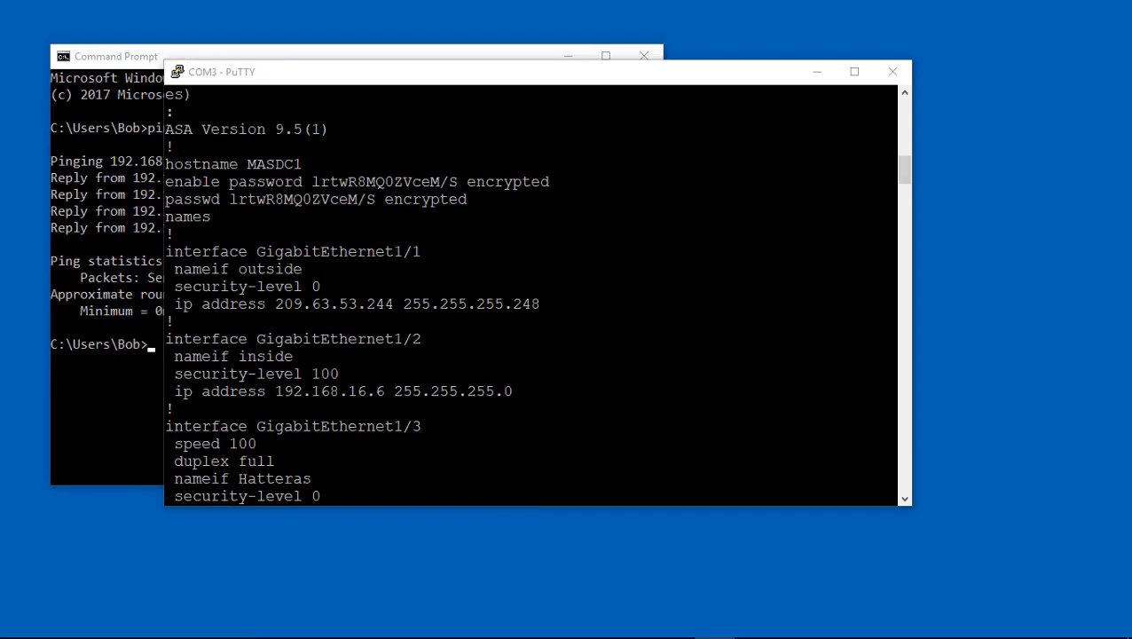
mouse_move(539, 136)
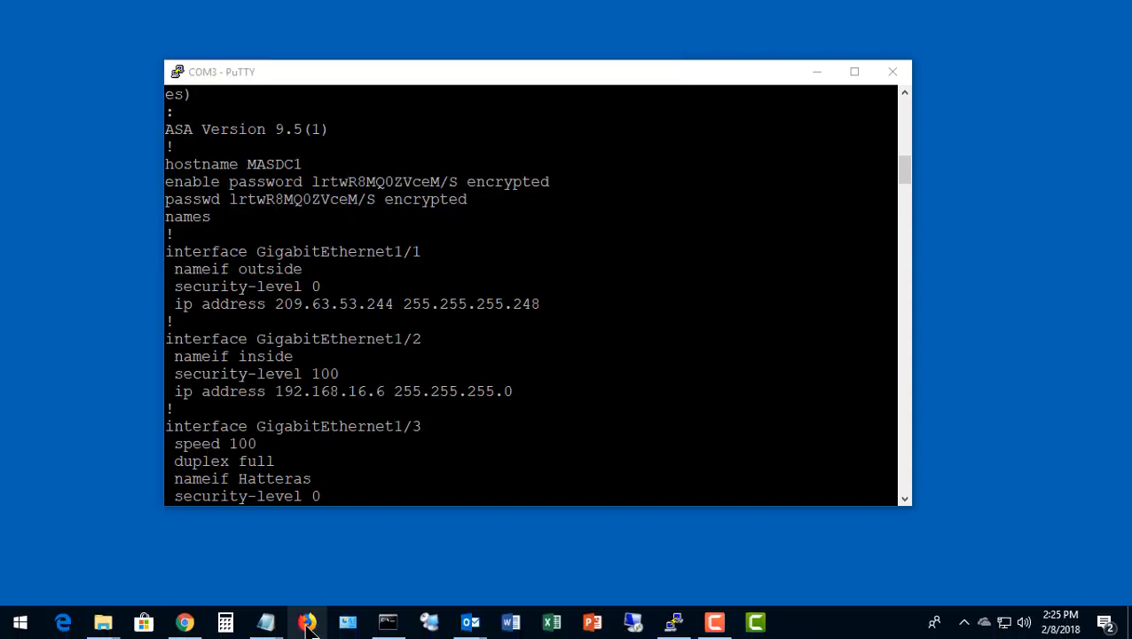
Open the Windows quick-link menu from the Start button
right_click(19, 622)
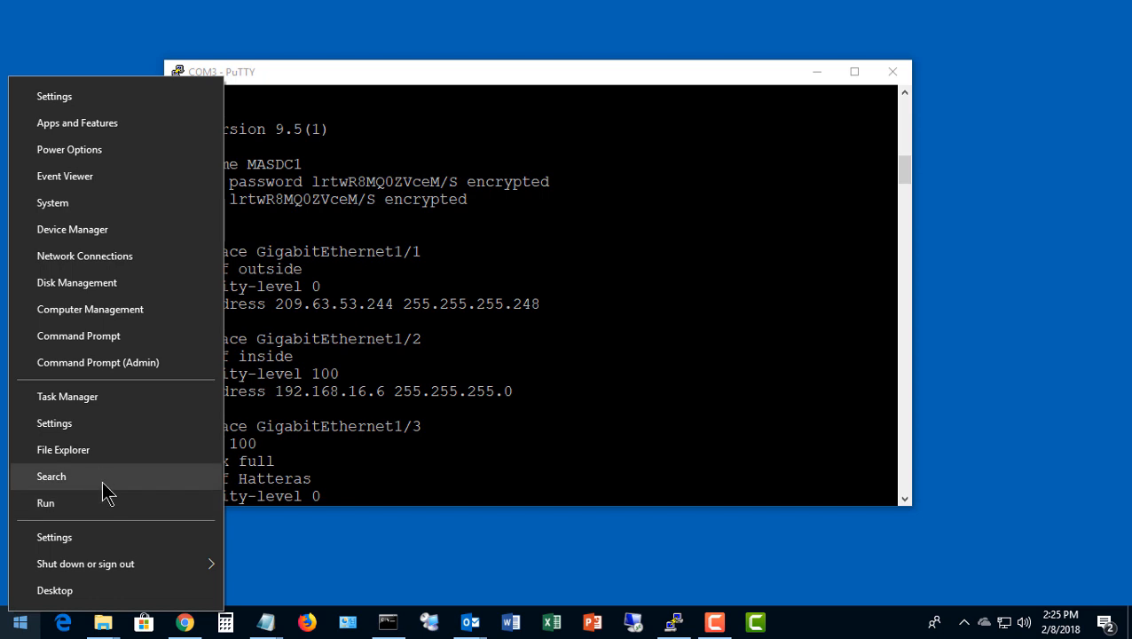
left_click(50, 476)
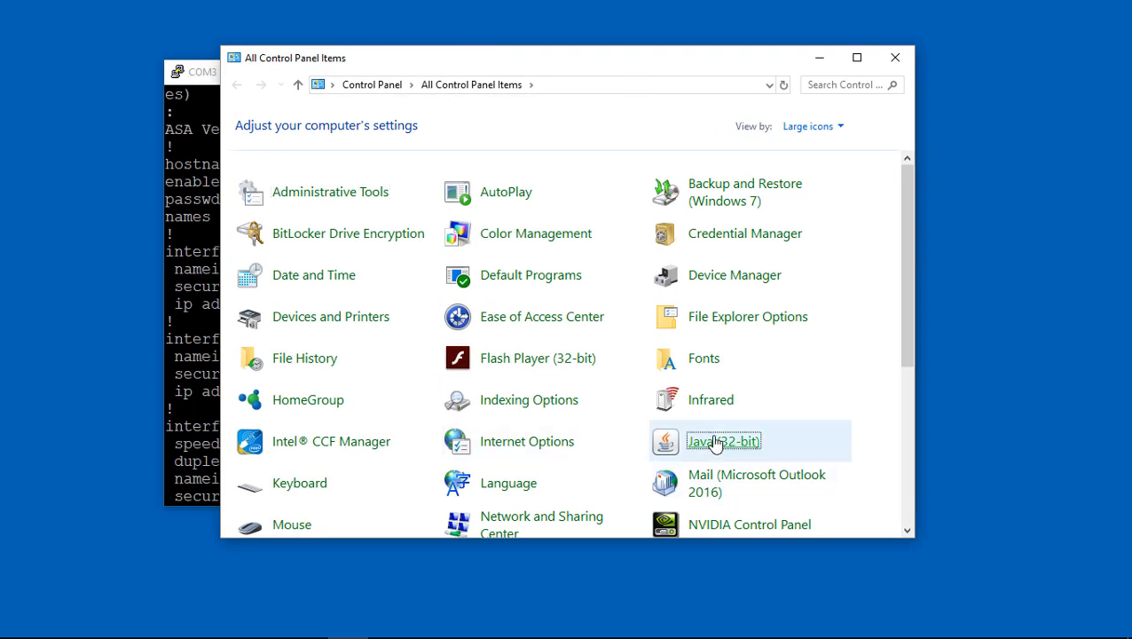
left_click(722, 441)
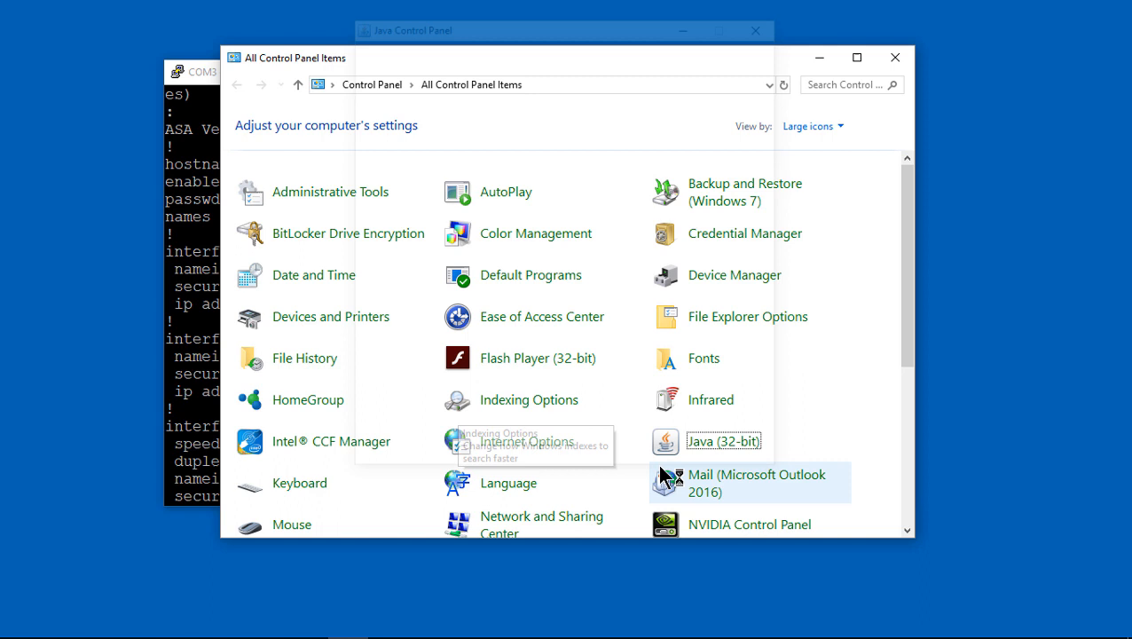
left_click(476, 42)
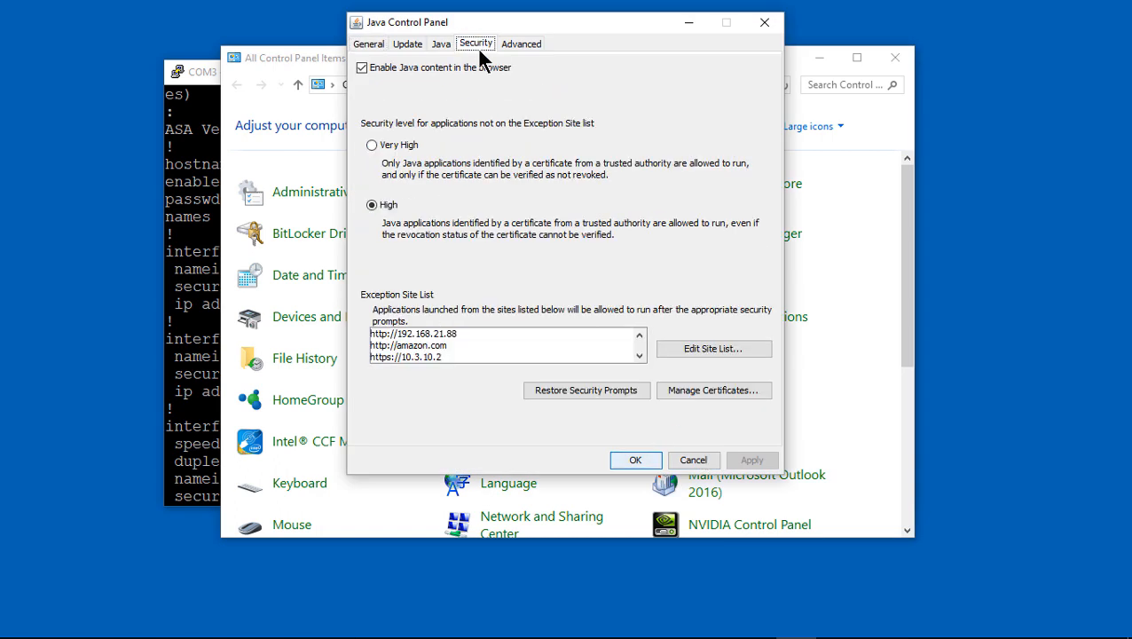
left_click(713, 348)
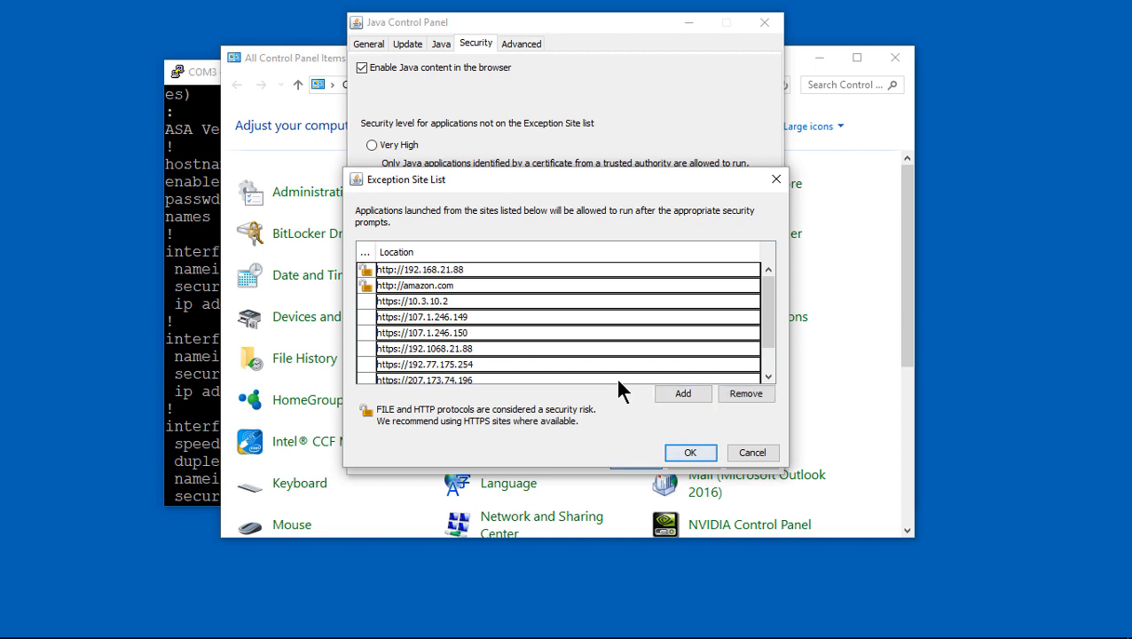
left_click(682, 393)
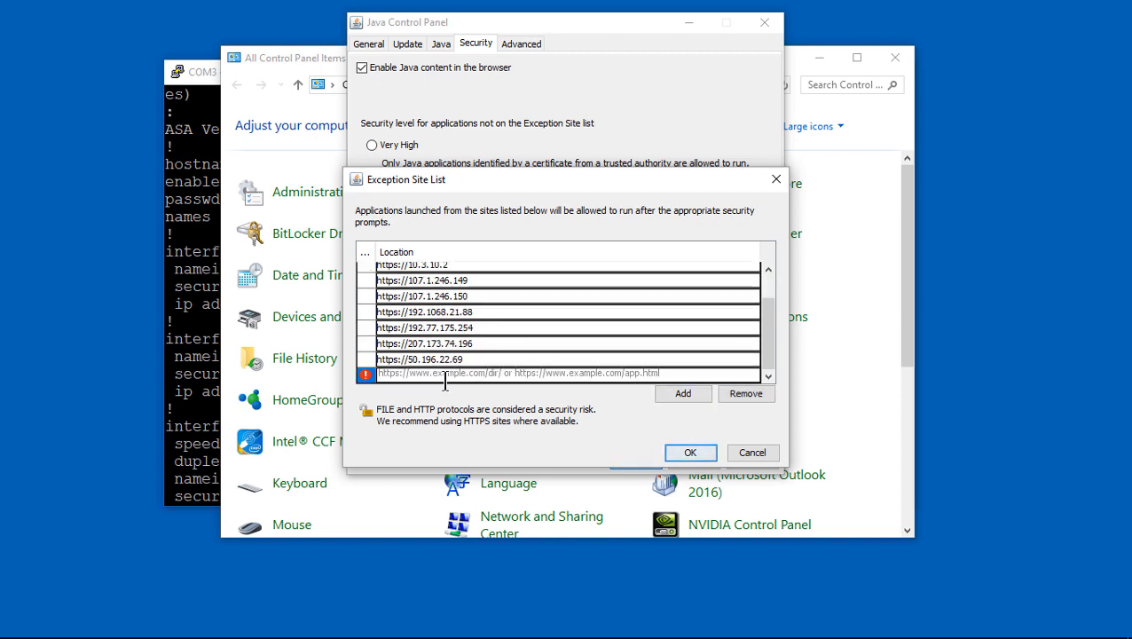
type("https://192.168.16.6")
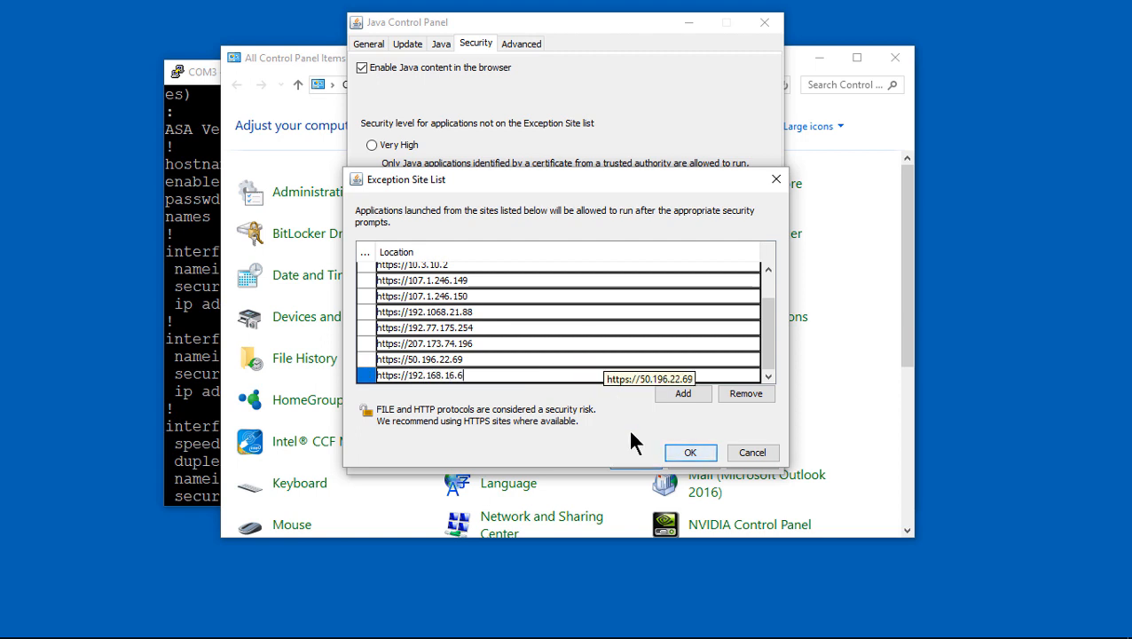
left_click(690, 453)
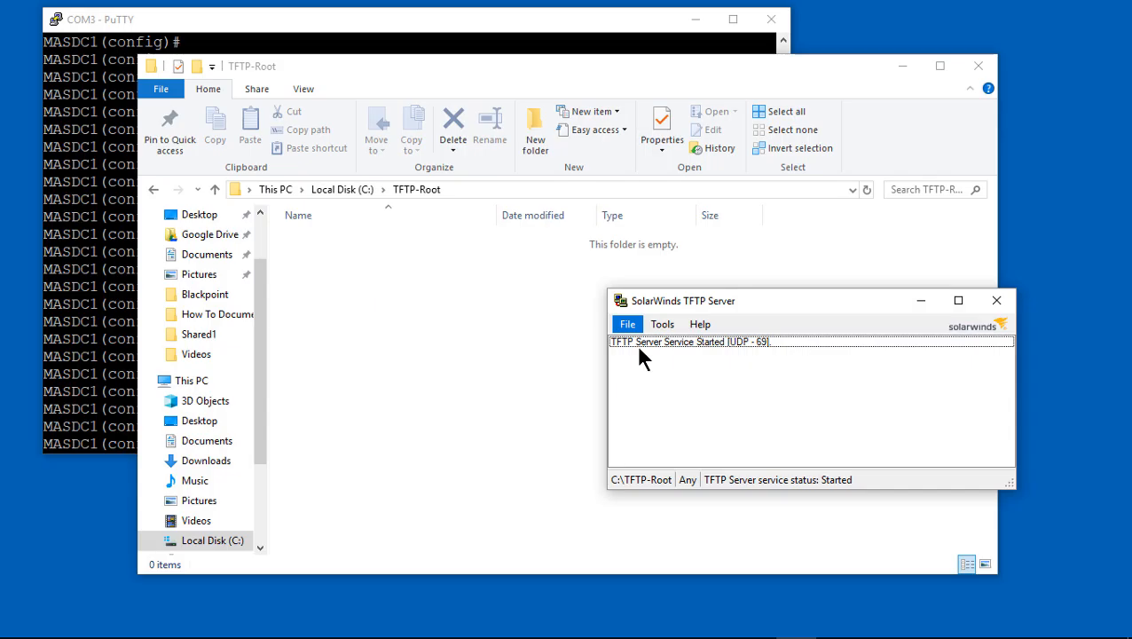
Confirm the SolarWinds TFTP Server root directory is C:\TFTP-Root
left_click(627, 324)
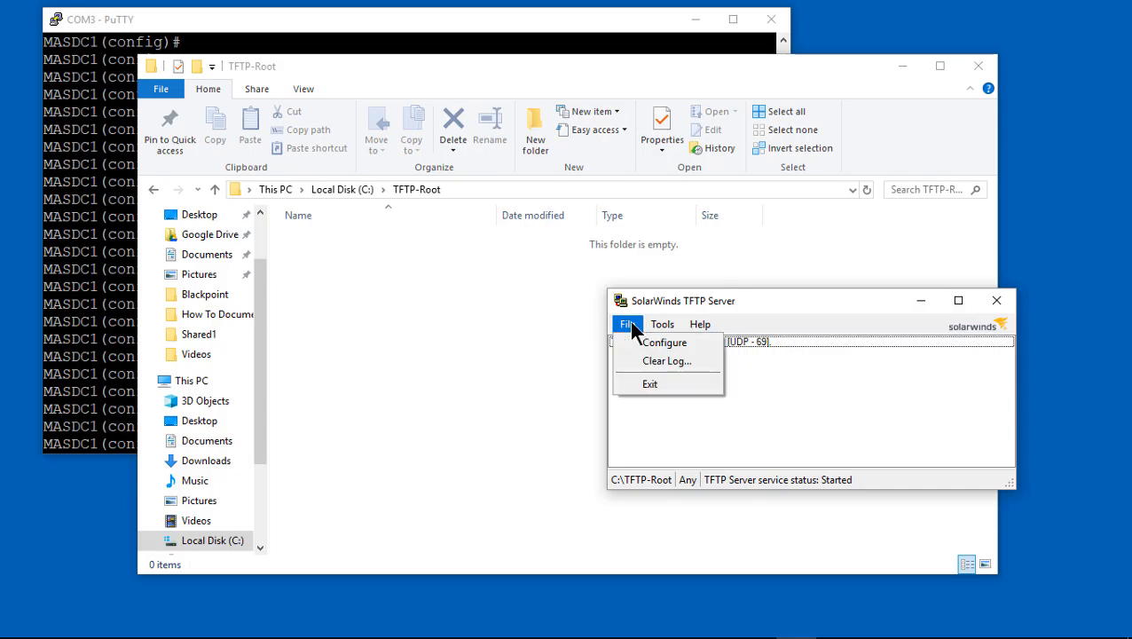
left_click(663, 342)
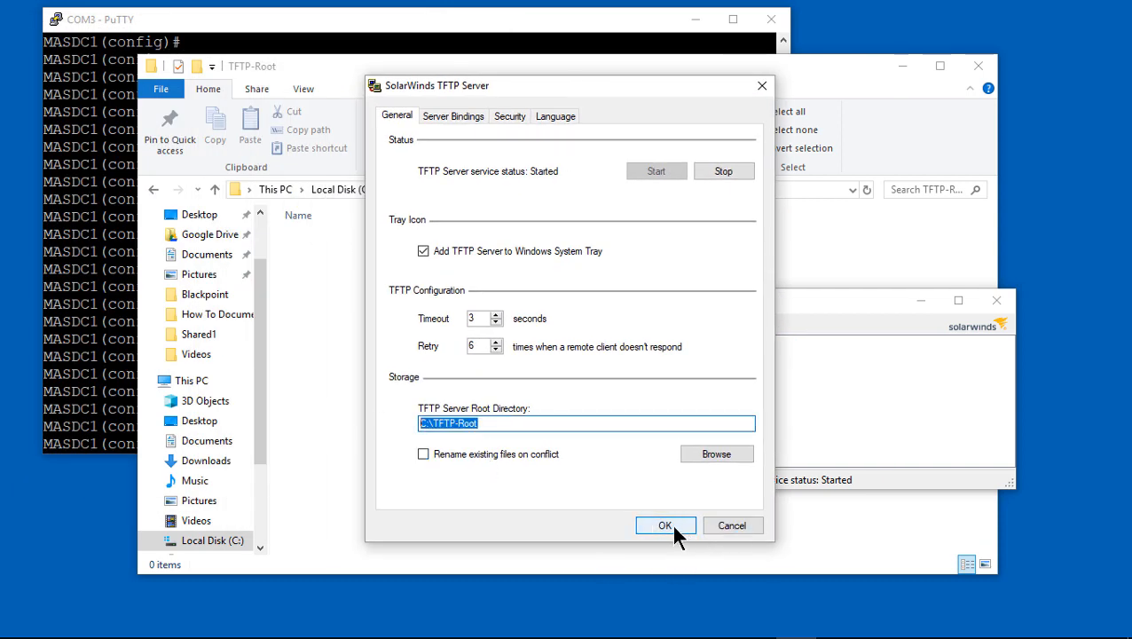
left_click(664, 525)
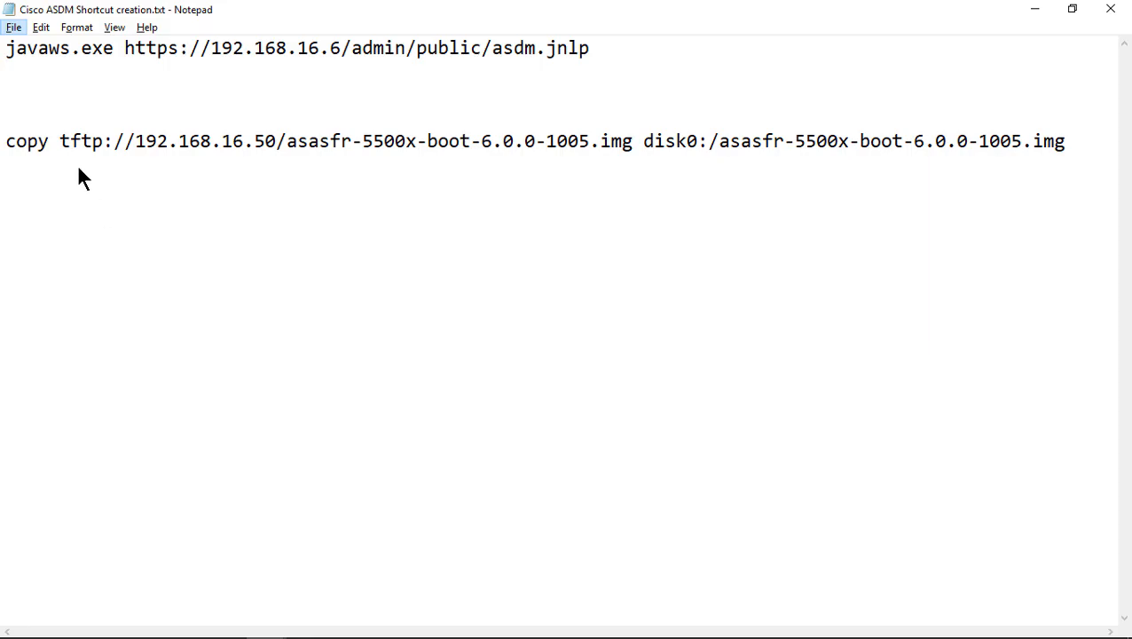
Copy the 'copy tftp://...' boot image command line from Notepad
left_click_drag(6, 141, 417, 141)
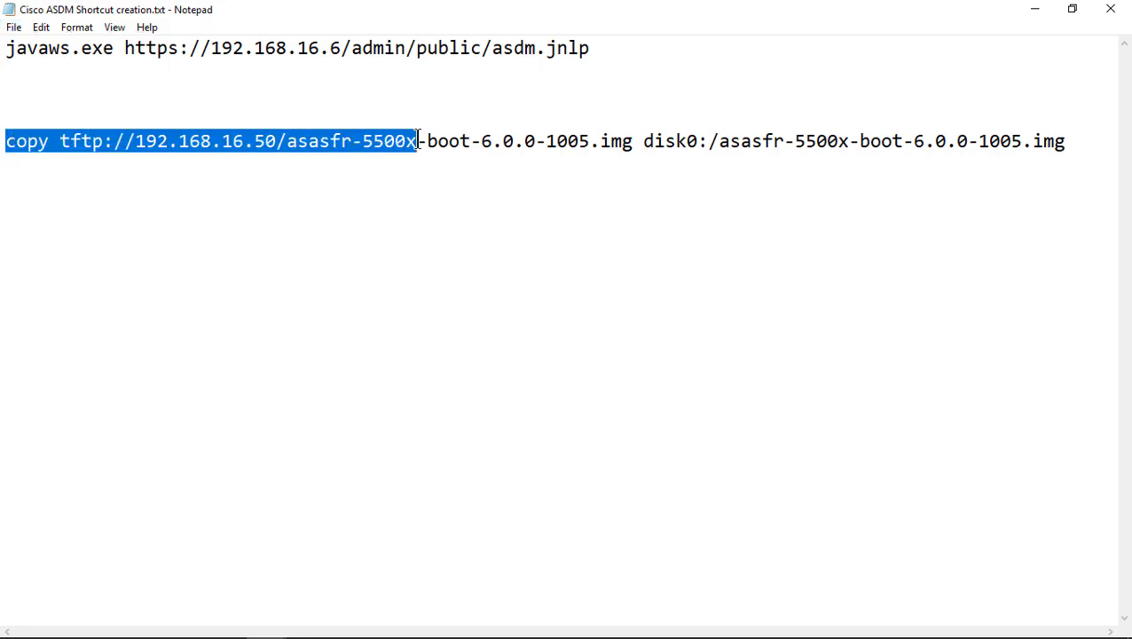
left_click_drag(417, 141, 878, 141)
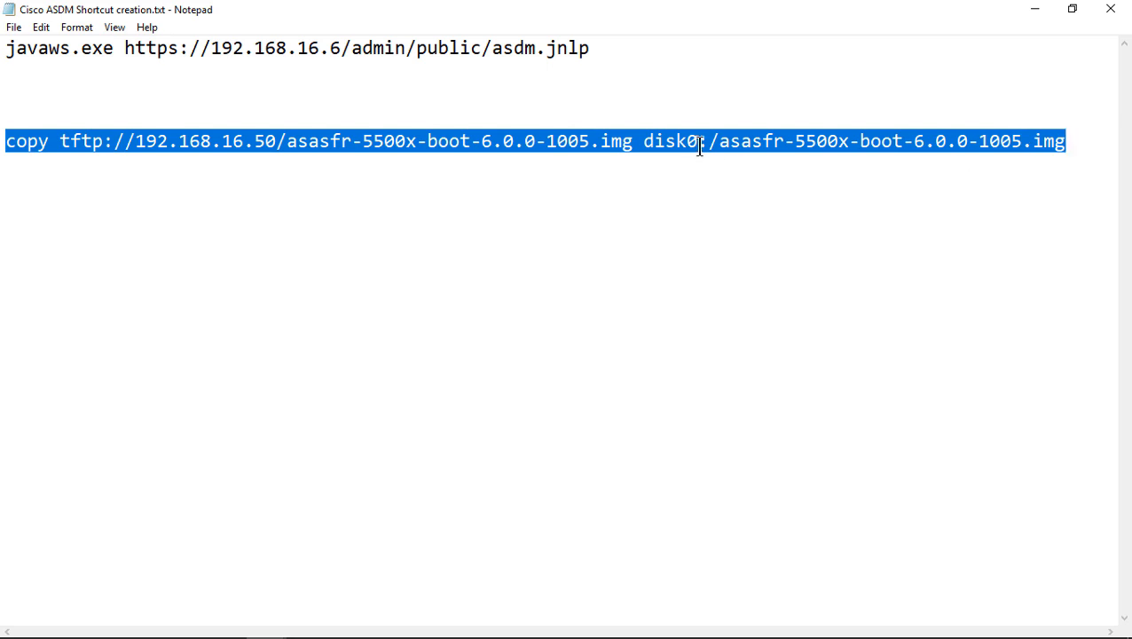
left_click(913, 141)
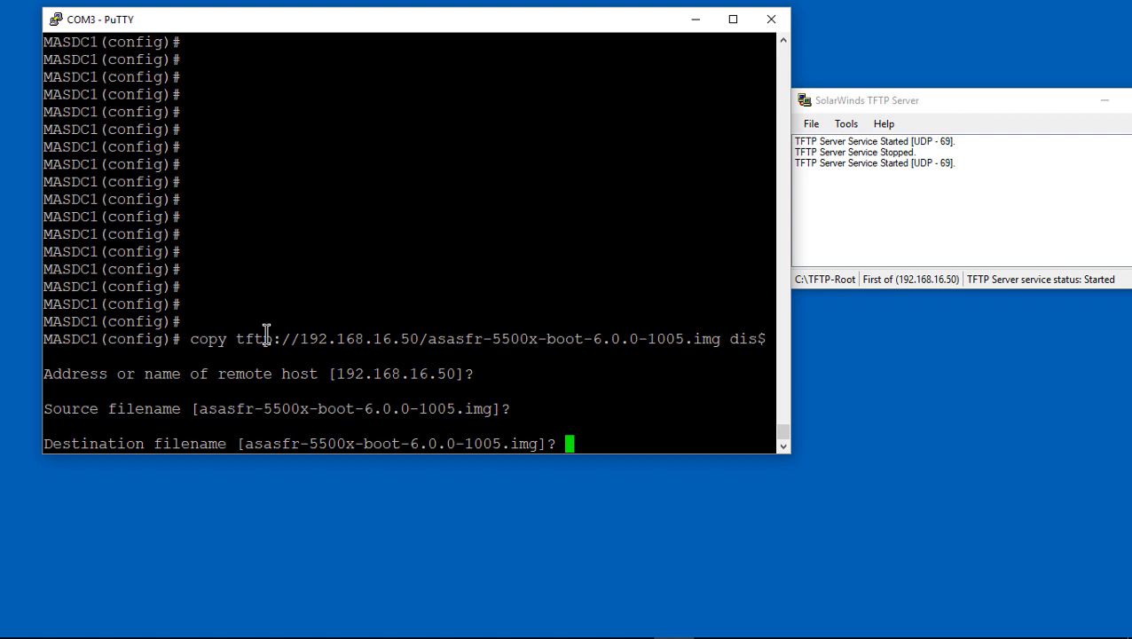
Accept the default destination filename so the boot image downloads to disk0
key("Return")
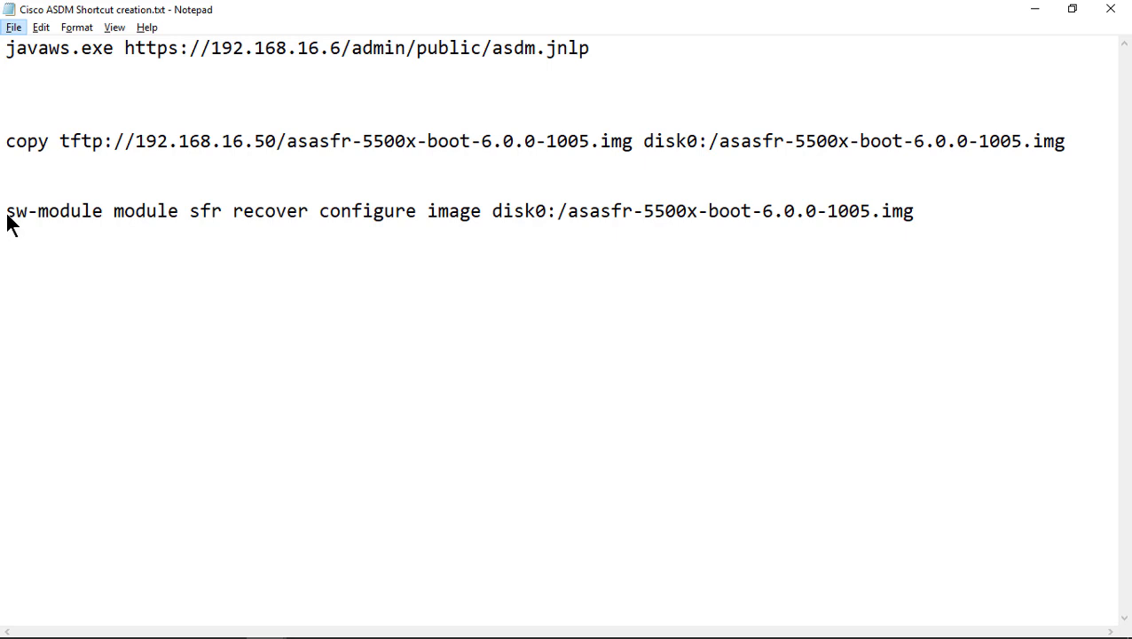
Select and copy the 'sw-module sfr recover configure image' line for the 6.0.0-1005 image
left_click_drag(6, 210, 404, 210)
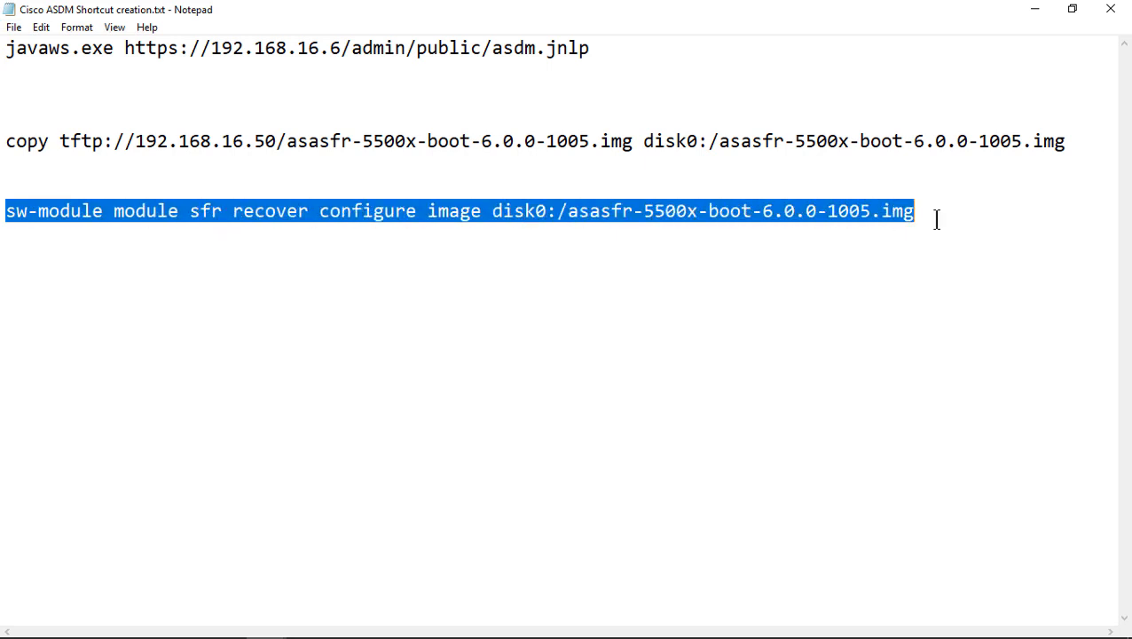
right_click(799, 211)
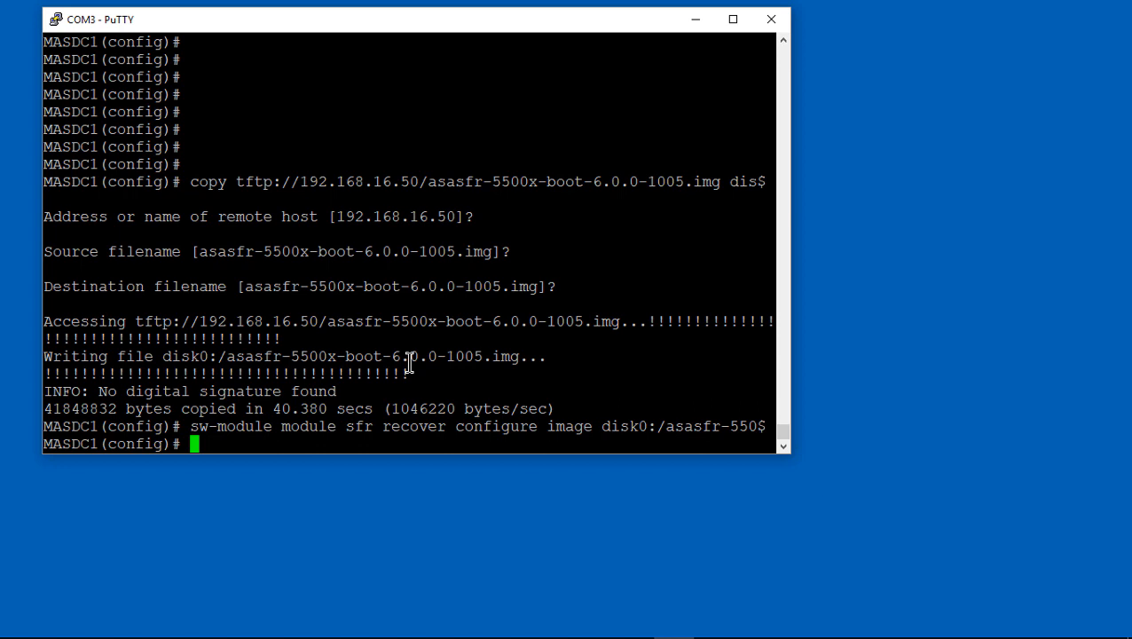
Issue 'sw-module module sfr recover boot', then check status with 'sh module'
type("sw-module module sfr recover boot")
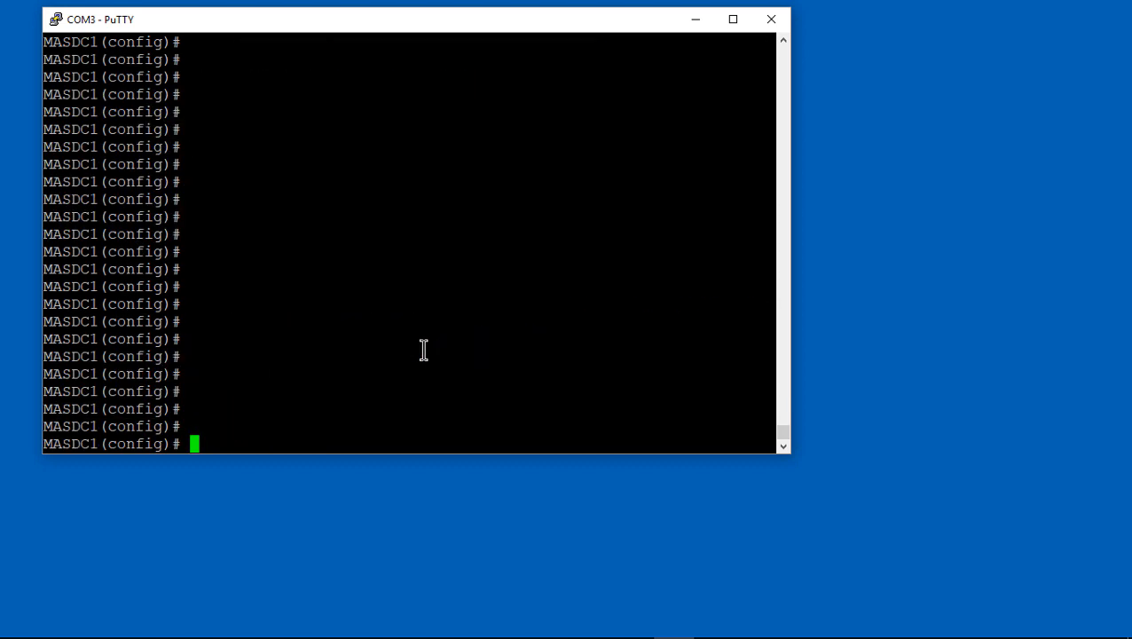
type("sh module")
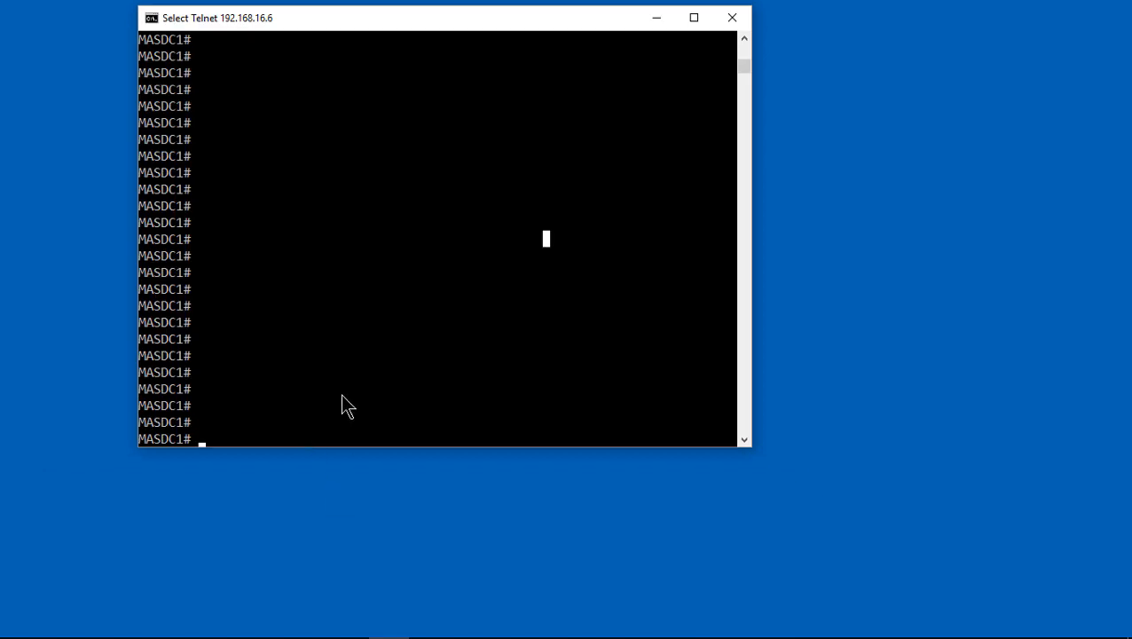
mouse_move(489, 475)
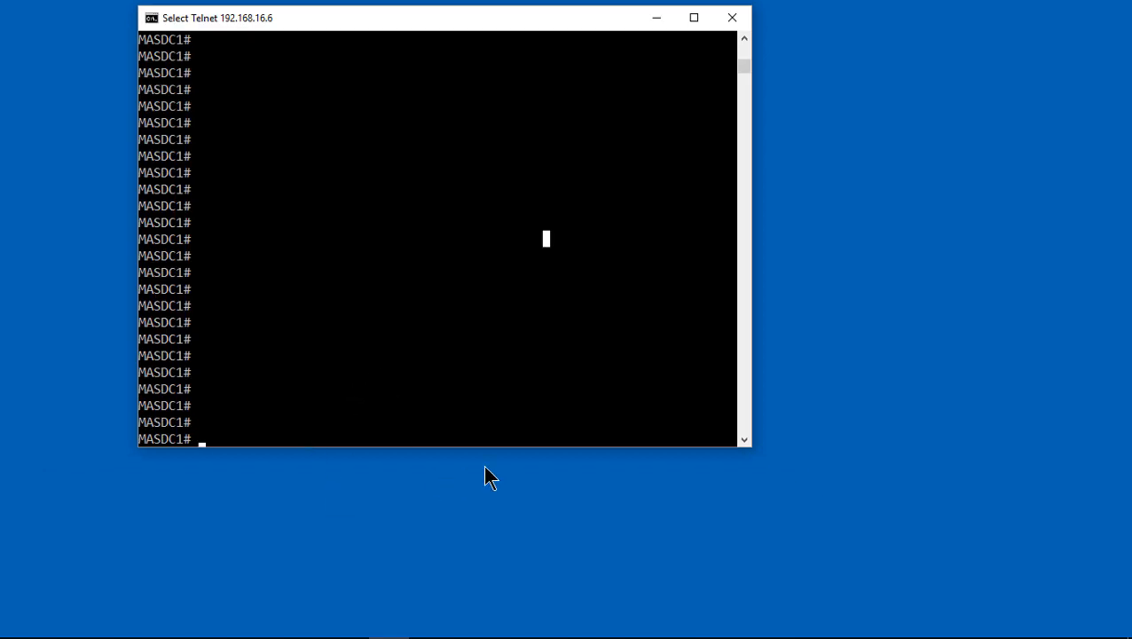
Open the sfr console session with 'session sfr console', clearing the existing console connection
type("session")
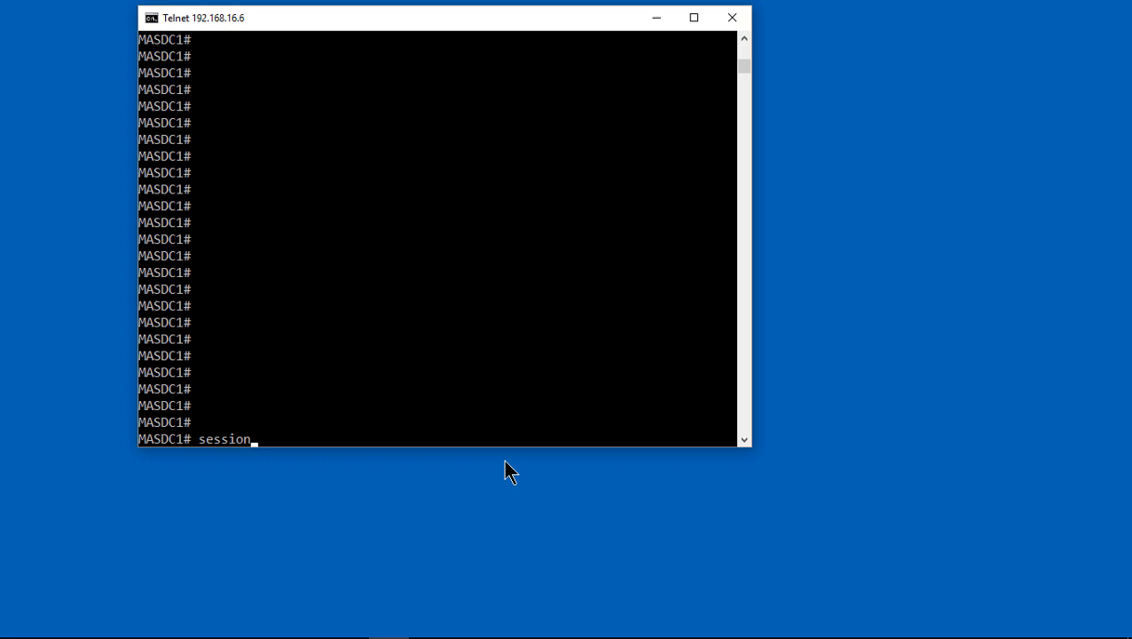
type("sfr console")
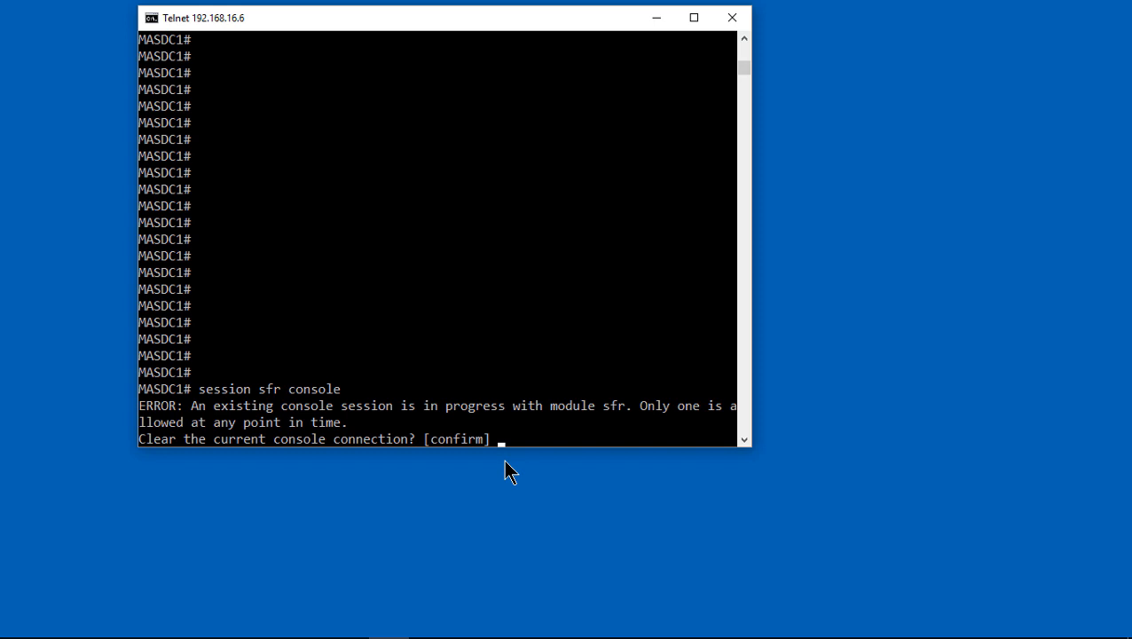
key("enter")
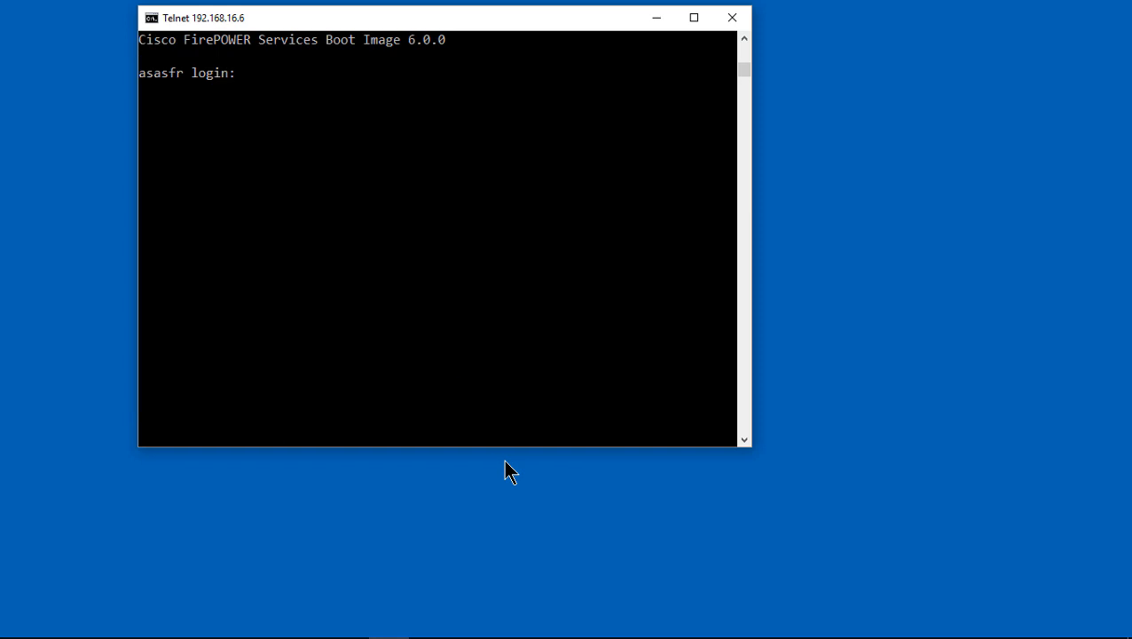
Log in to the FirePOWER boot image as admin and start the setup wizard
type("admin")
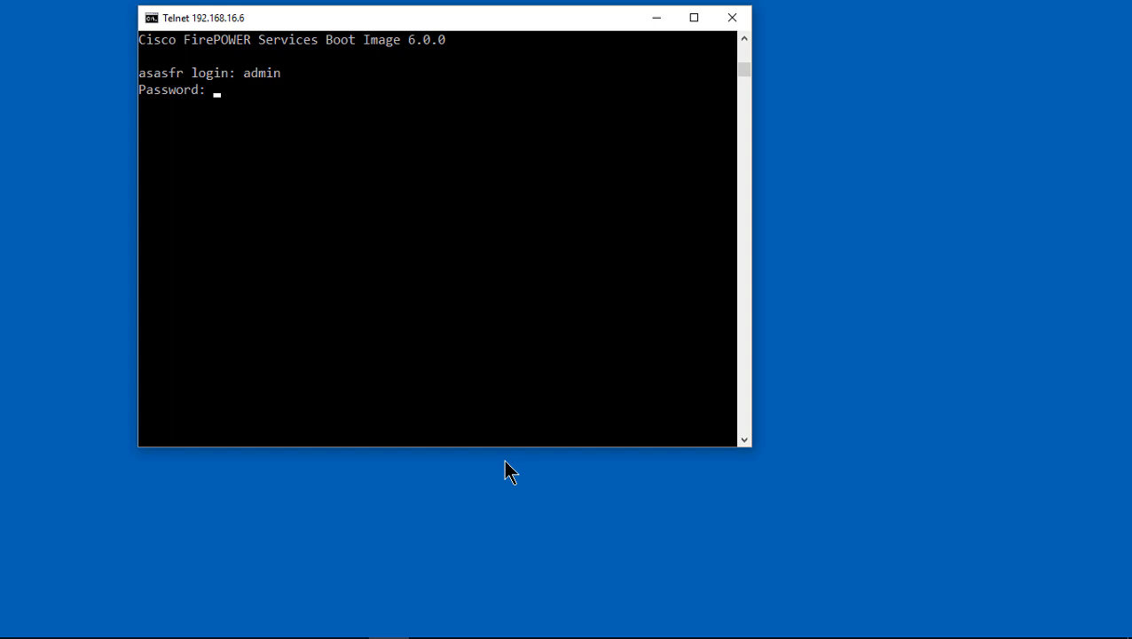
key("Enter")
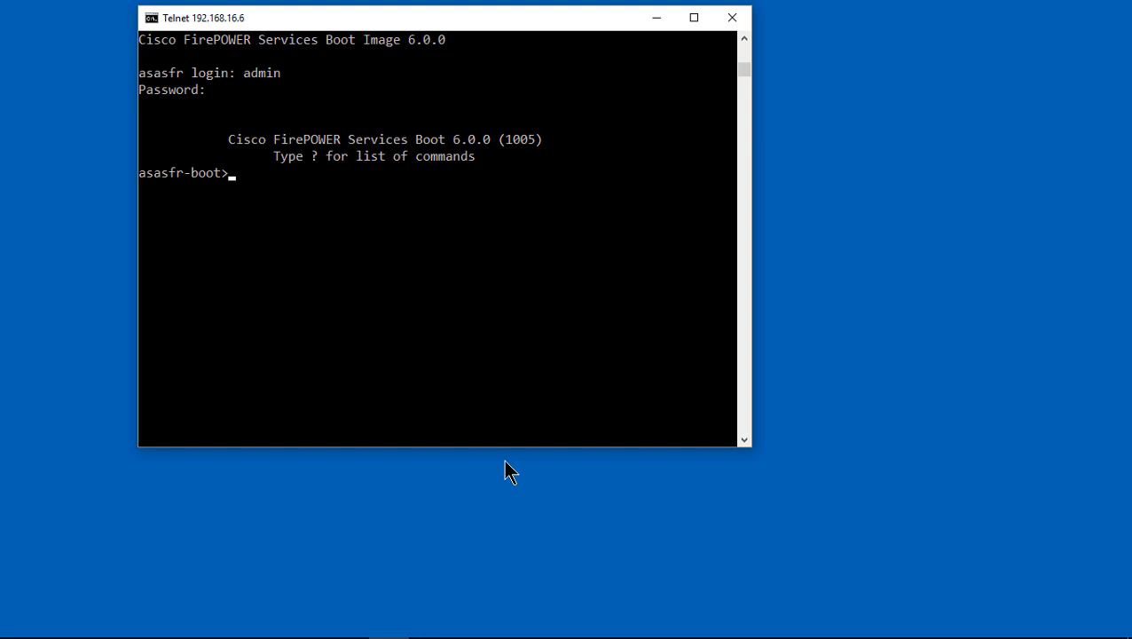
type("setup")
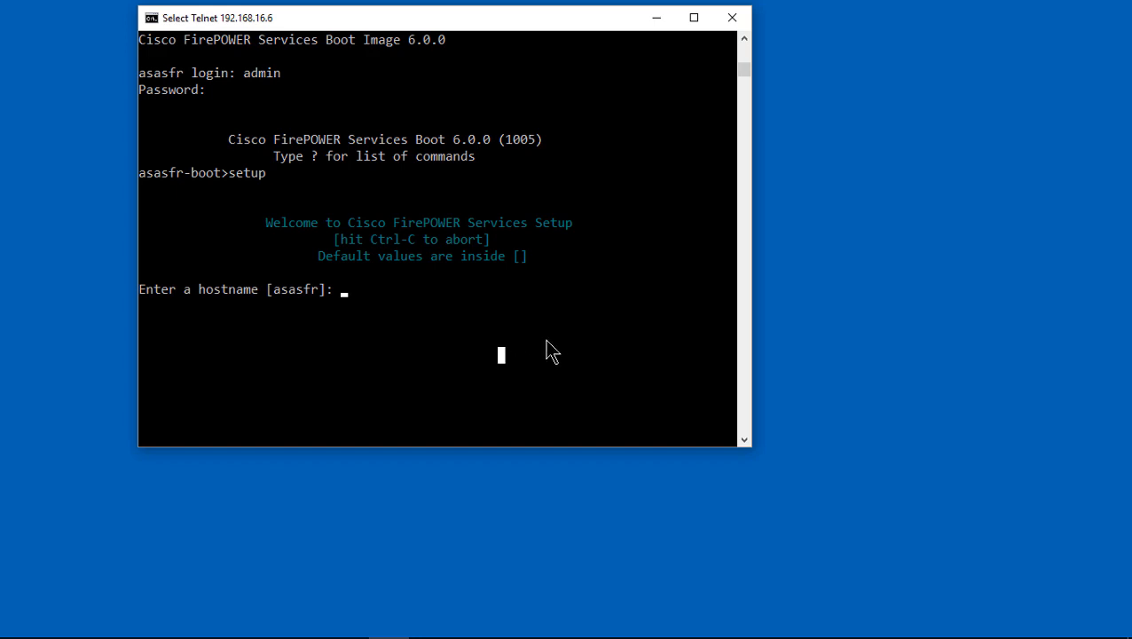
Set hostname asasfr with static IPv4 192.168.16.253, mask 255.255.255.0, gateway 192.168.16.6
type("asasfr")
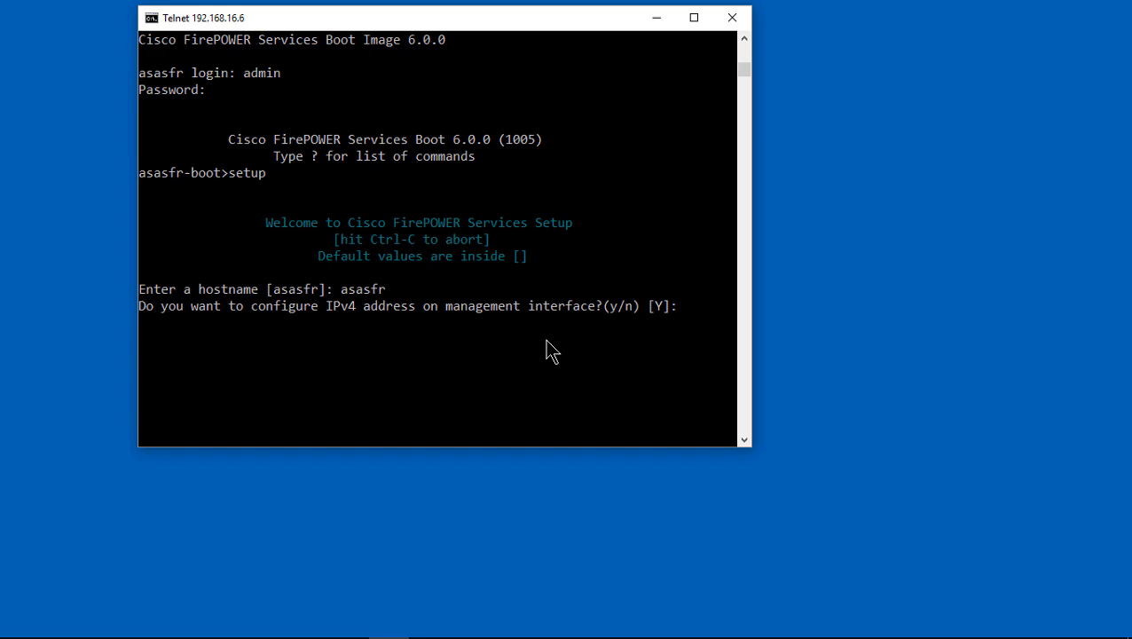
type("Y")
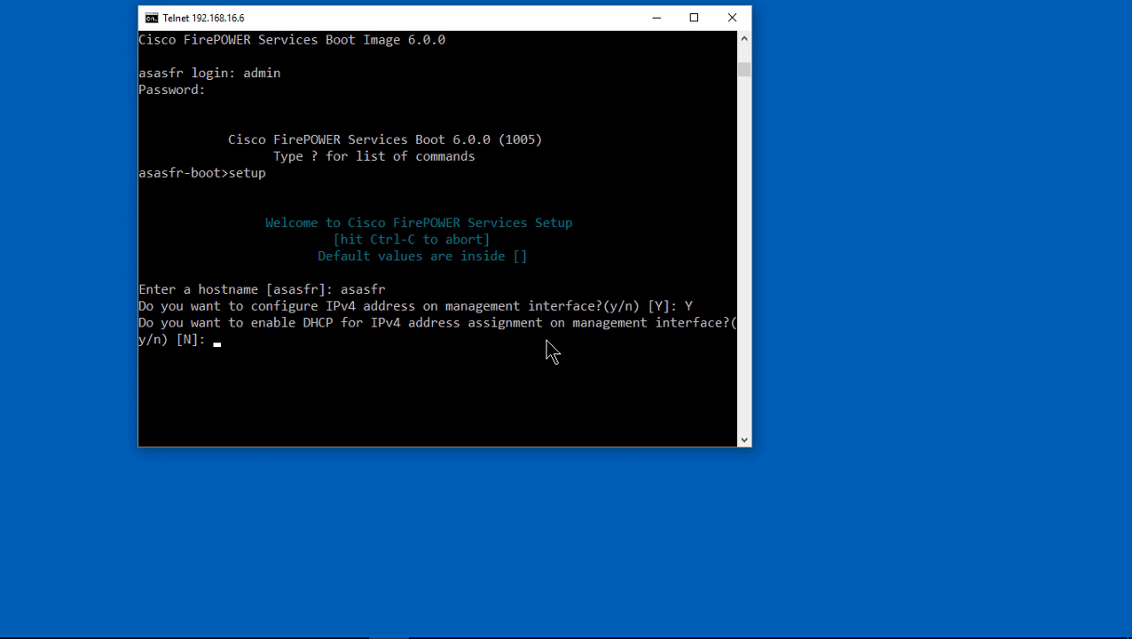
type("N")
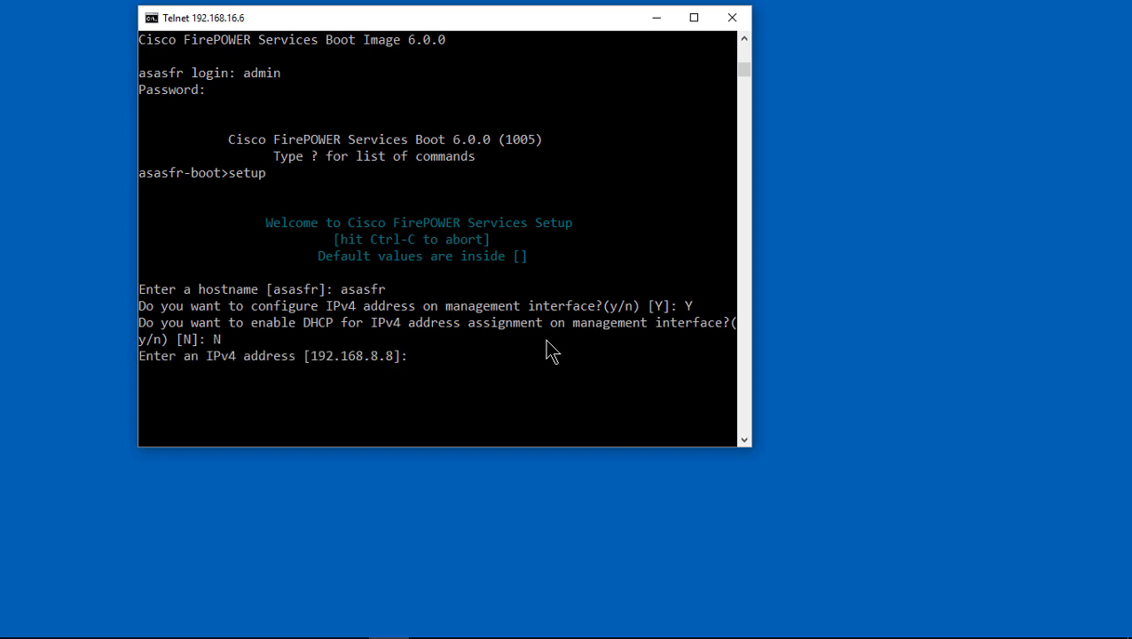
type("192.")
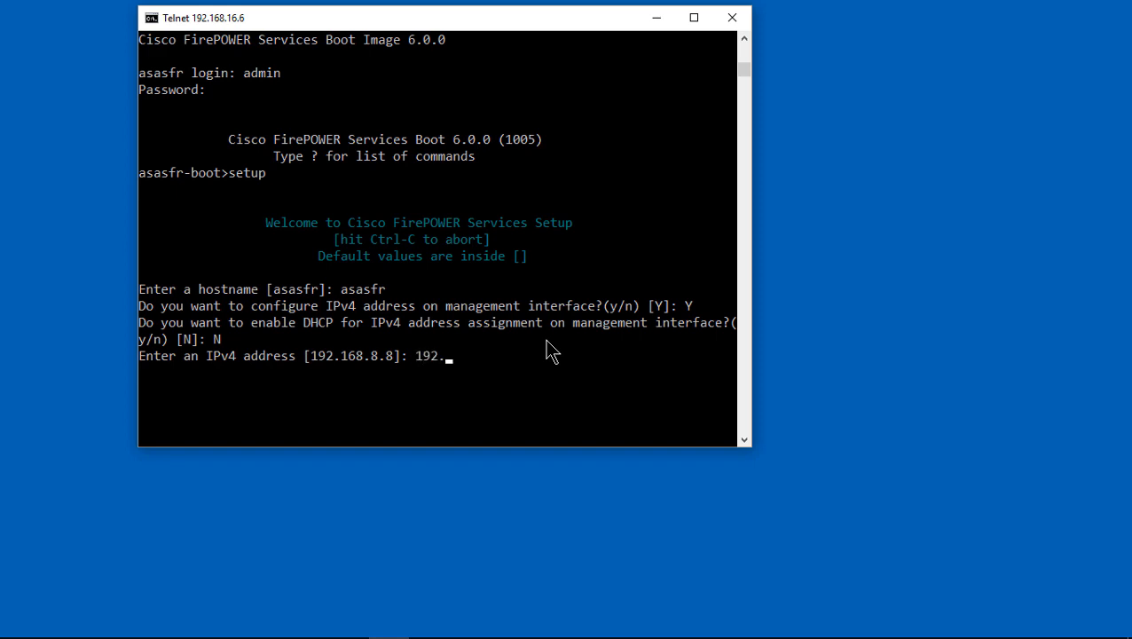
type("168.16.")
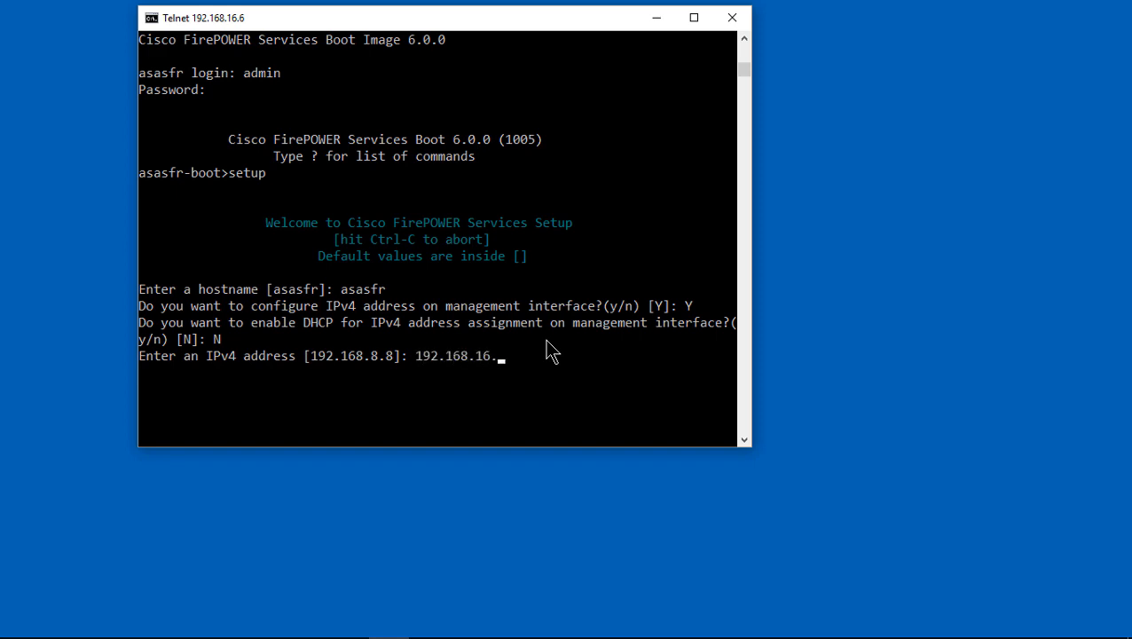
type("253")
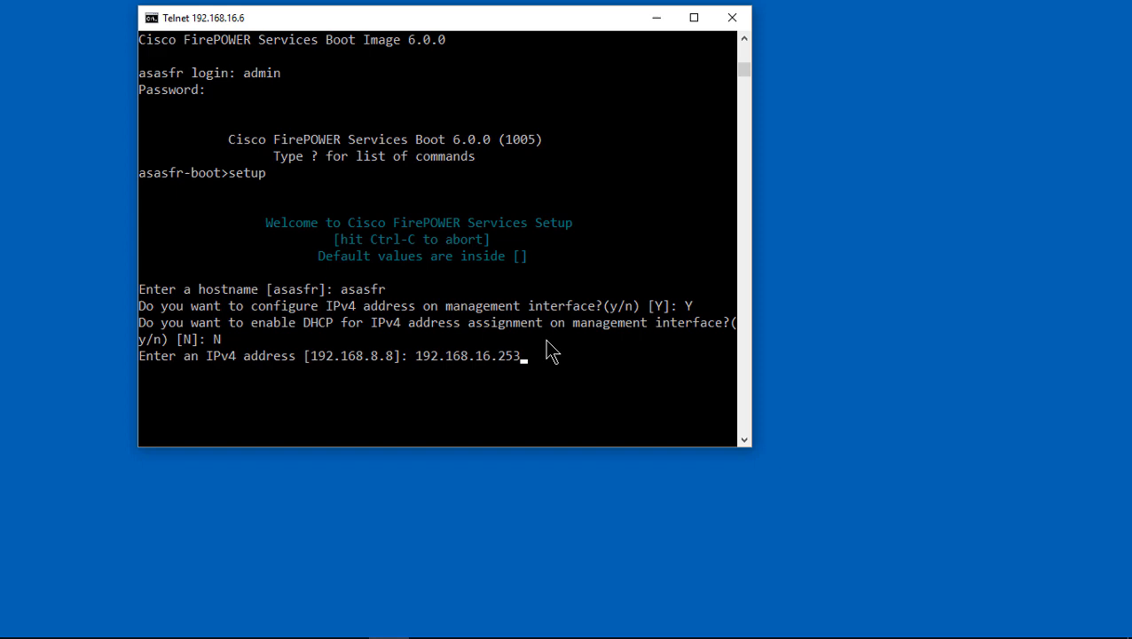
type("255.255.255.0]: 255.255.255.0")
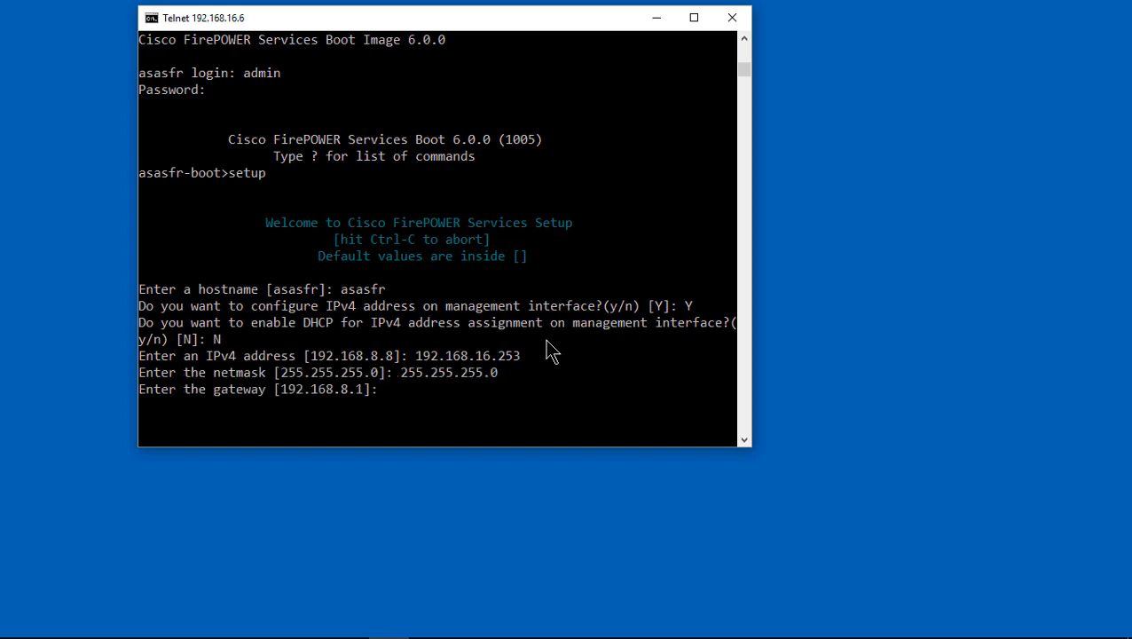
type("192.168.16.6")
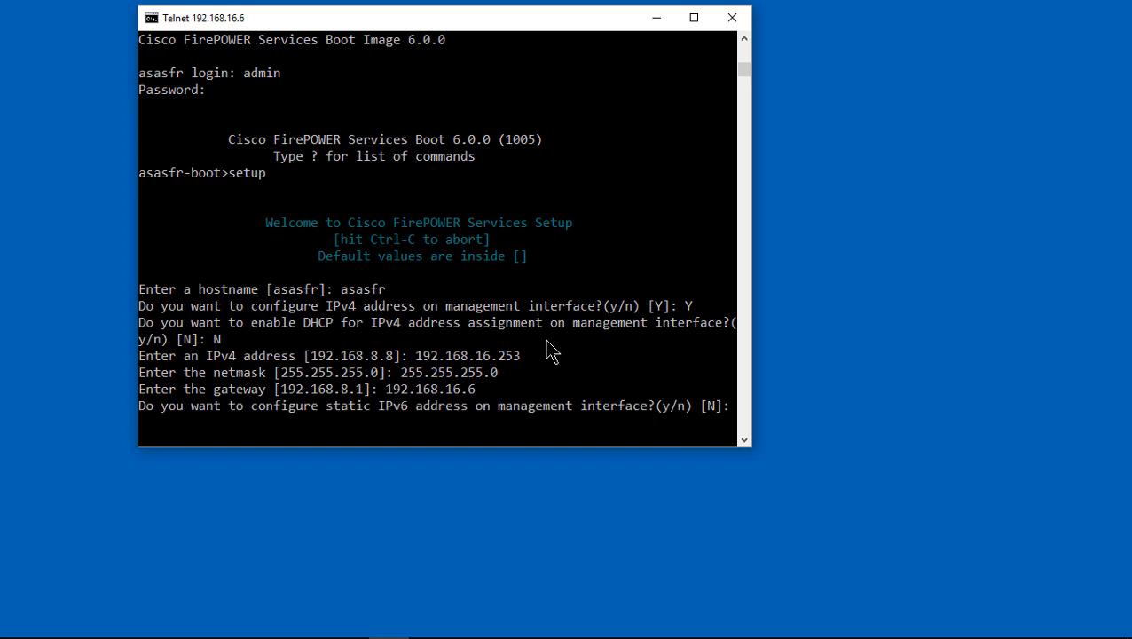
type("N")
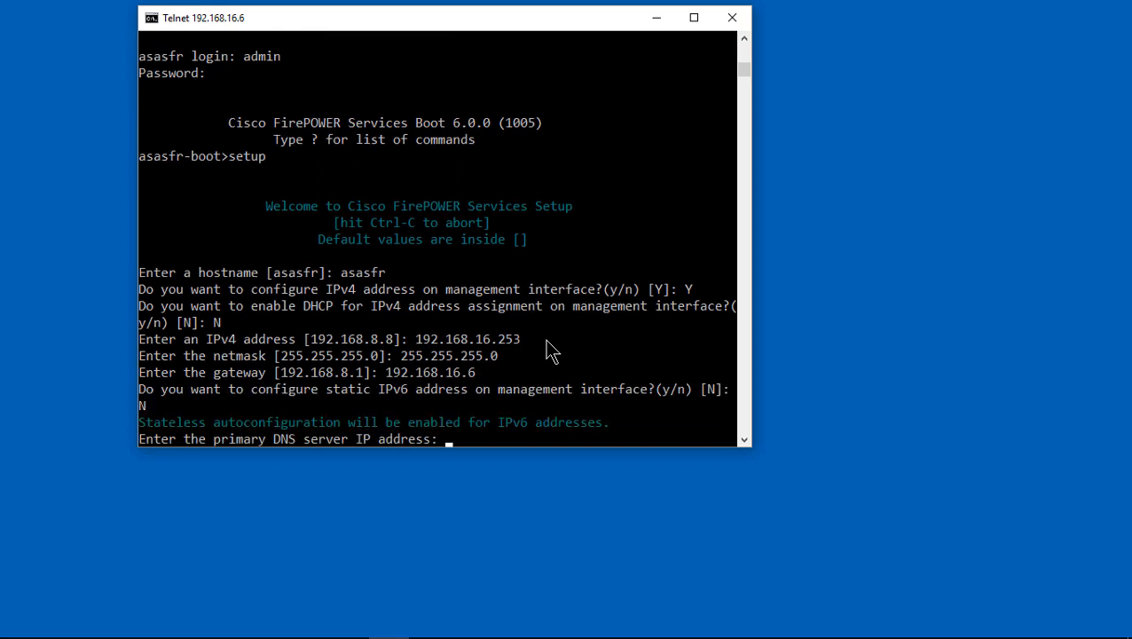
type("192.168.1")
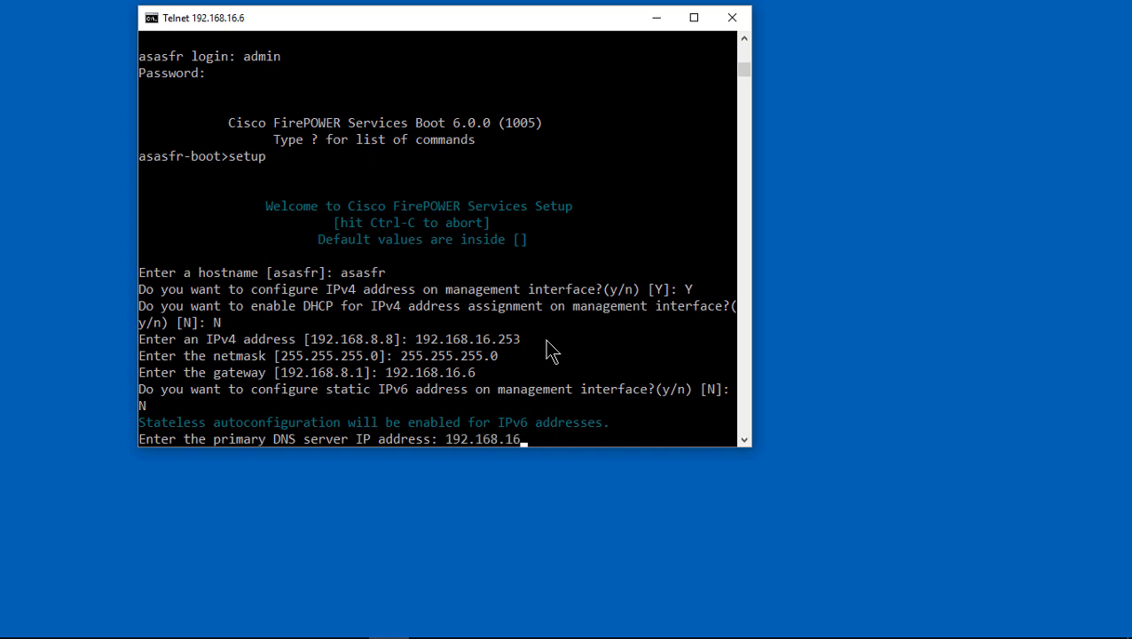
type("6")
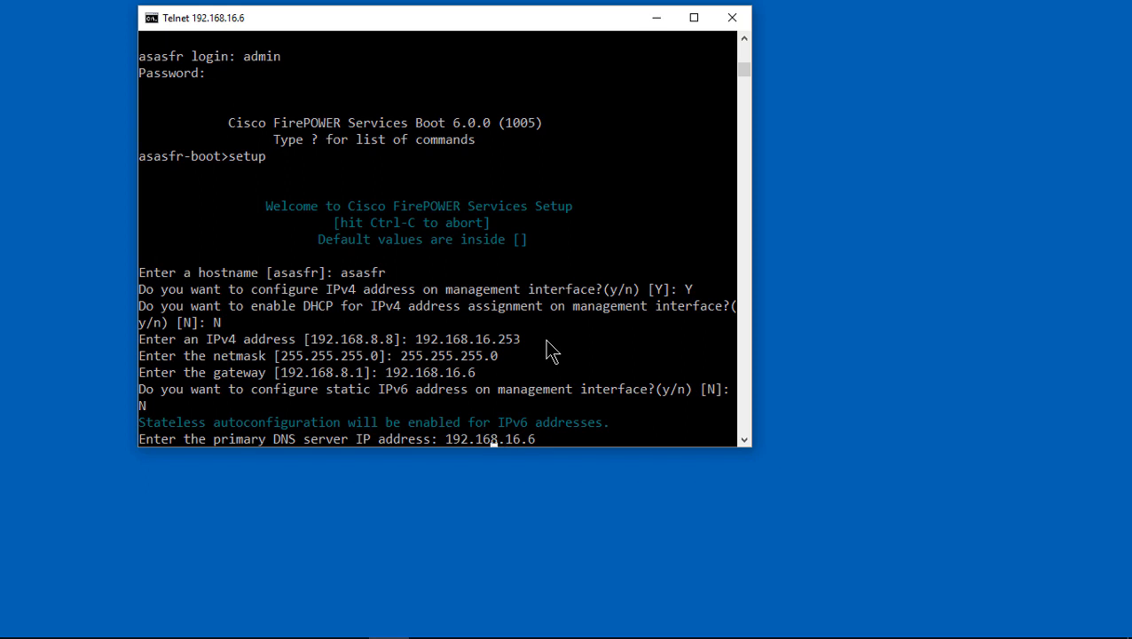
Set DNS 8.8.8.8 and NTP server 128.138.140.44, and apply the setup
type("8.8.8.8")
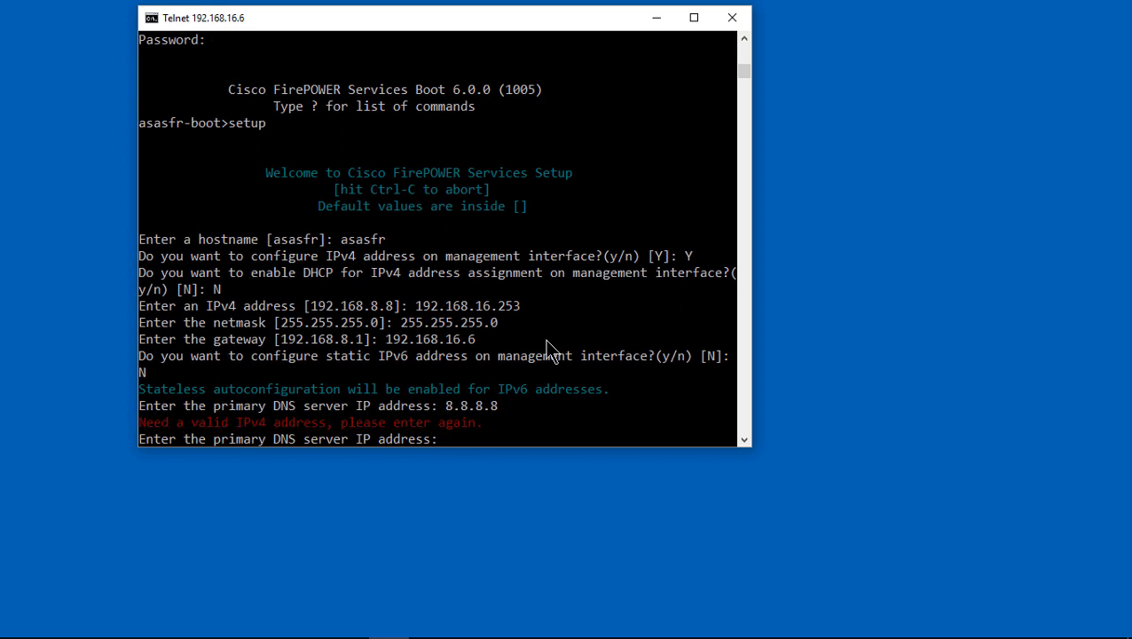
type("8.8.8.8")
type("n")
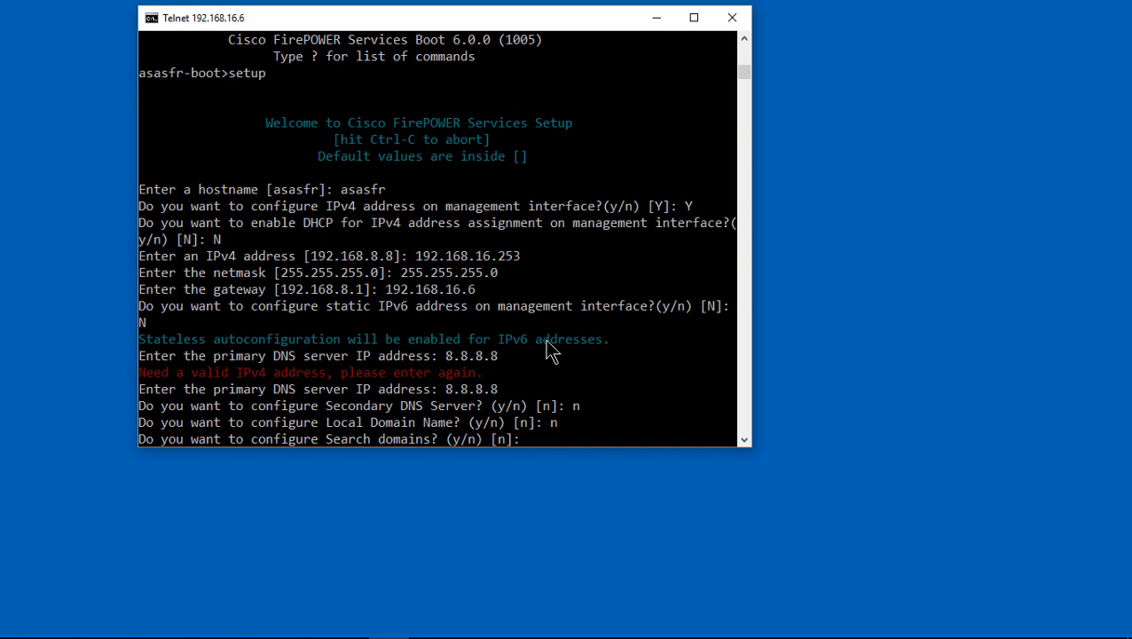
key("enter")
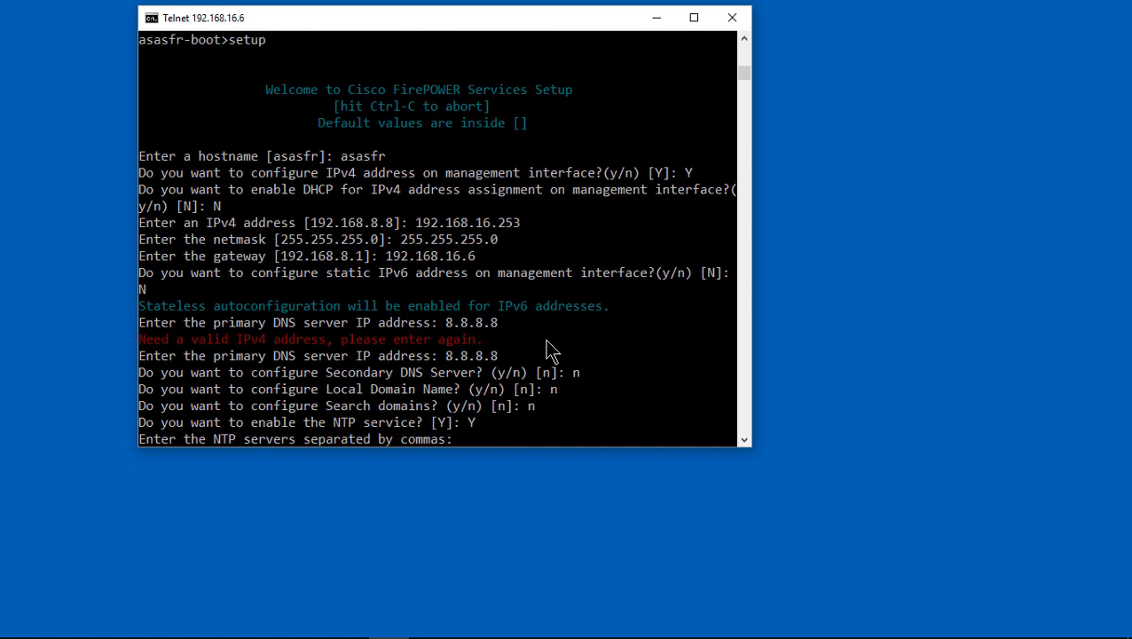
type("1")
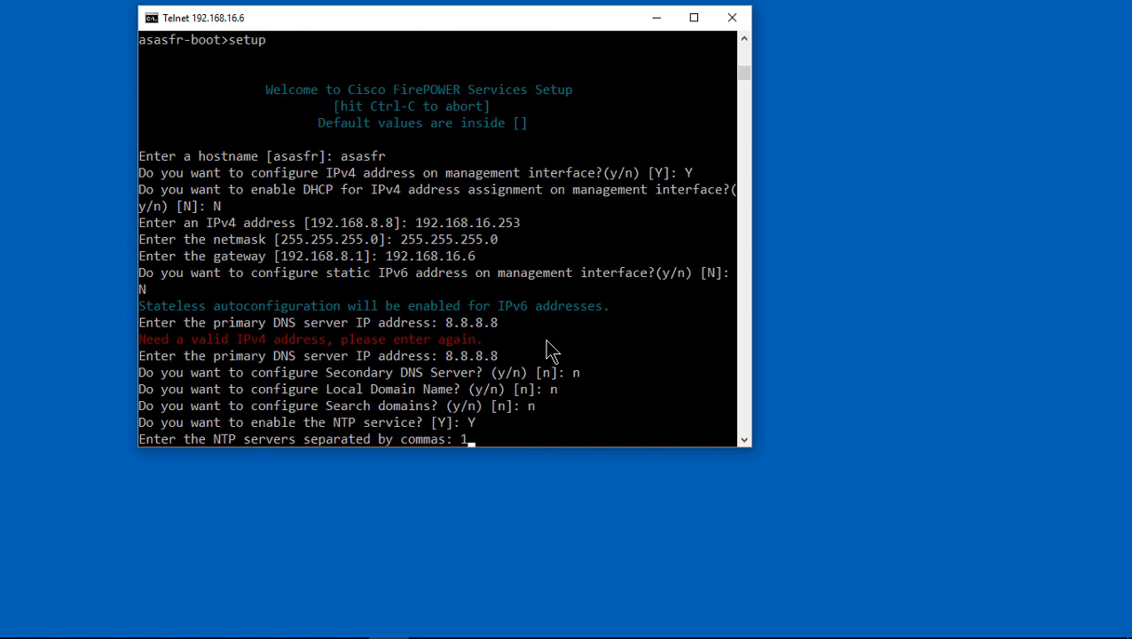
type("28.13")
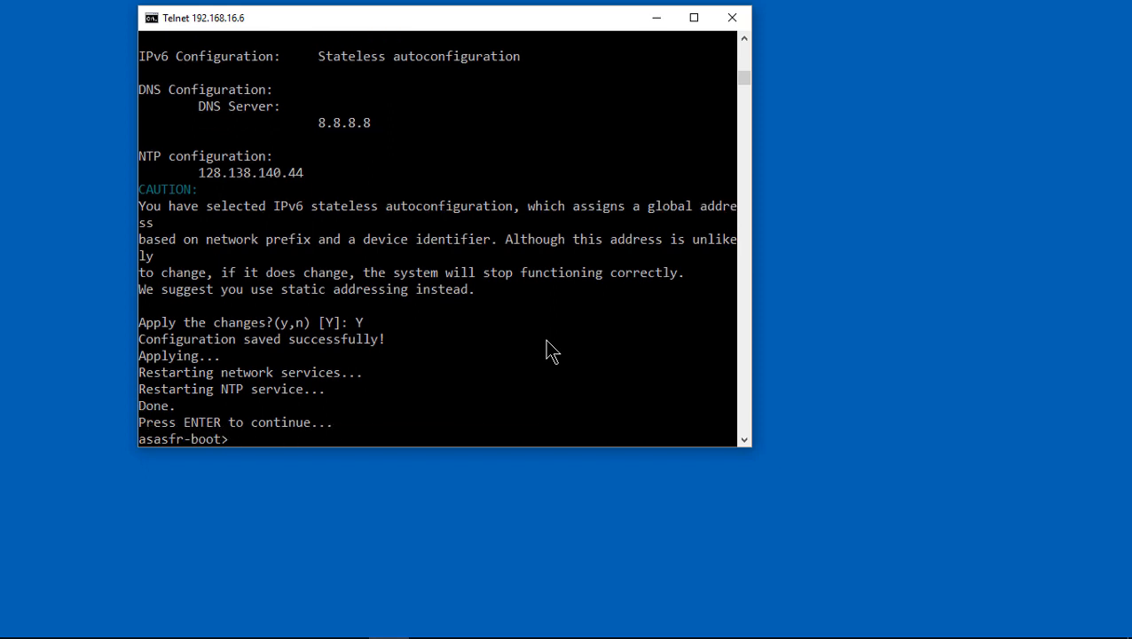
Return to the boot prompt and show interfaces to confirm eth0 at 192.168.16.253
key("enter")
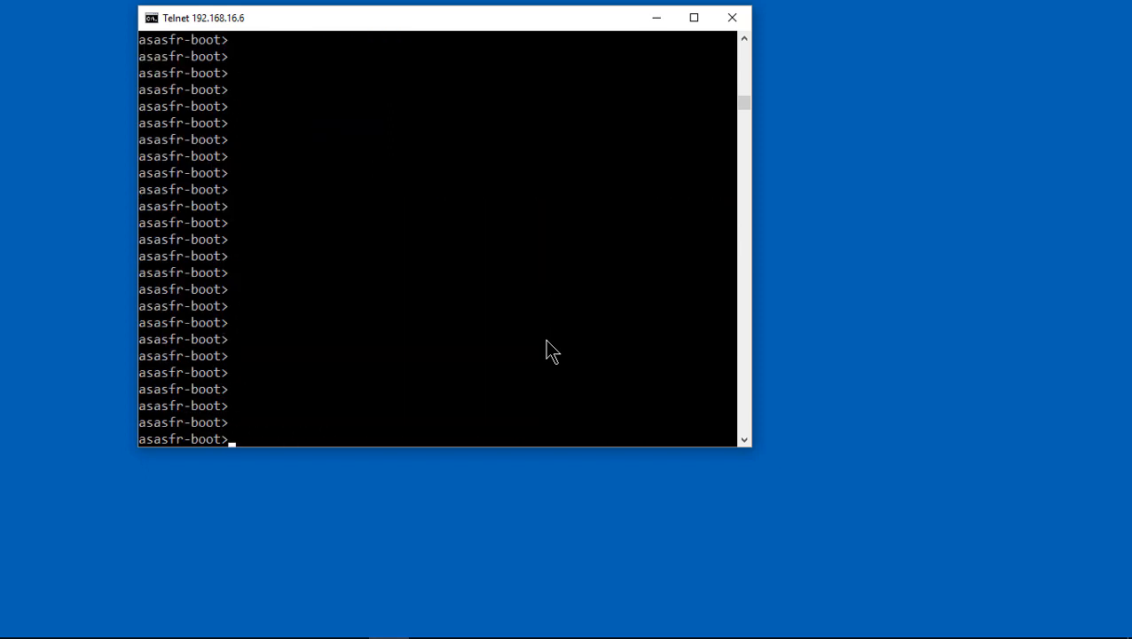
type("show interfaces")
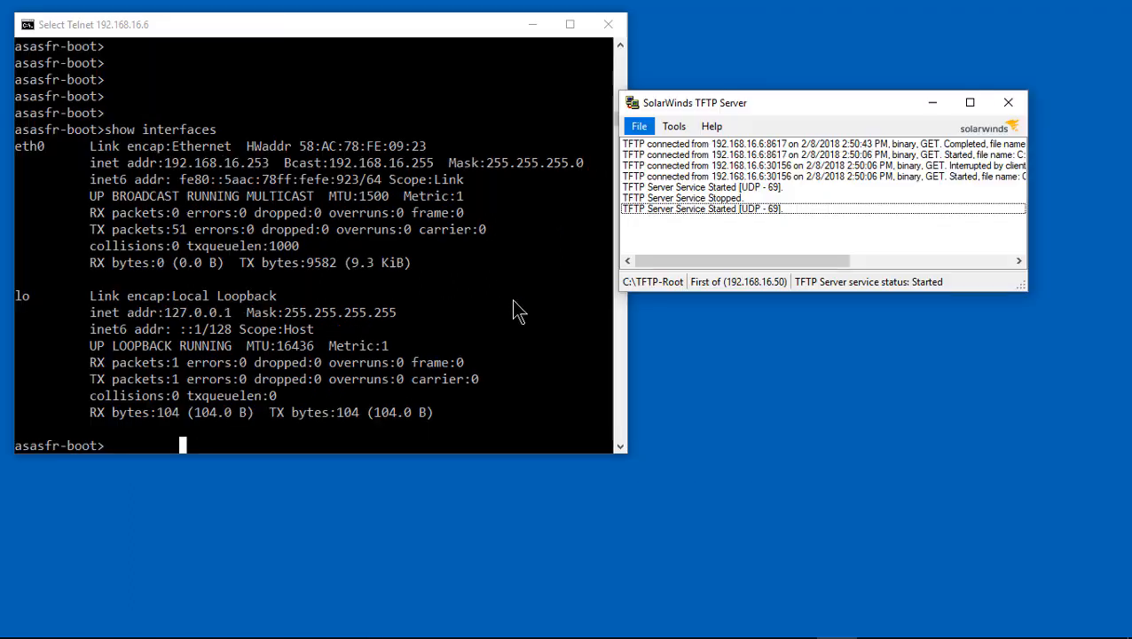
mouse_move(115, 591)
type("s")
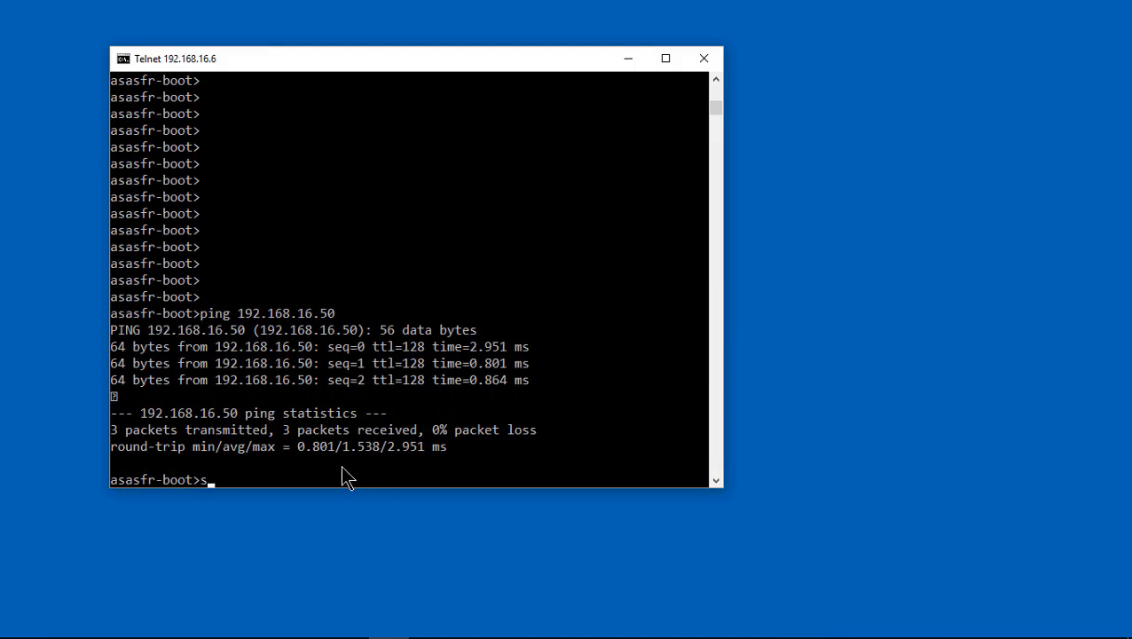
Install asasfr-sys-6.0.0-1005.pkg from ftp://192.168.16.50, confirm the reboot, and check module status
type("ystem install ftp://192.168.16.50/asasfr-sys-6.0.0-1005.pkg")
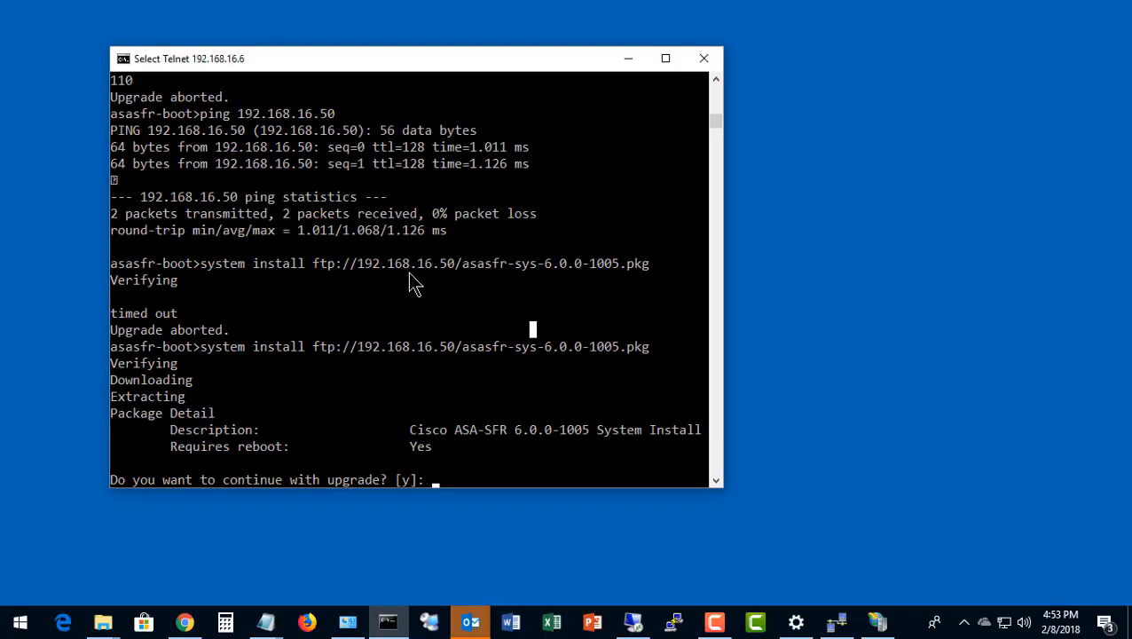
type("y")
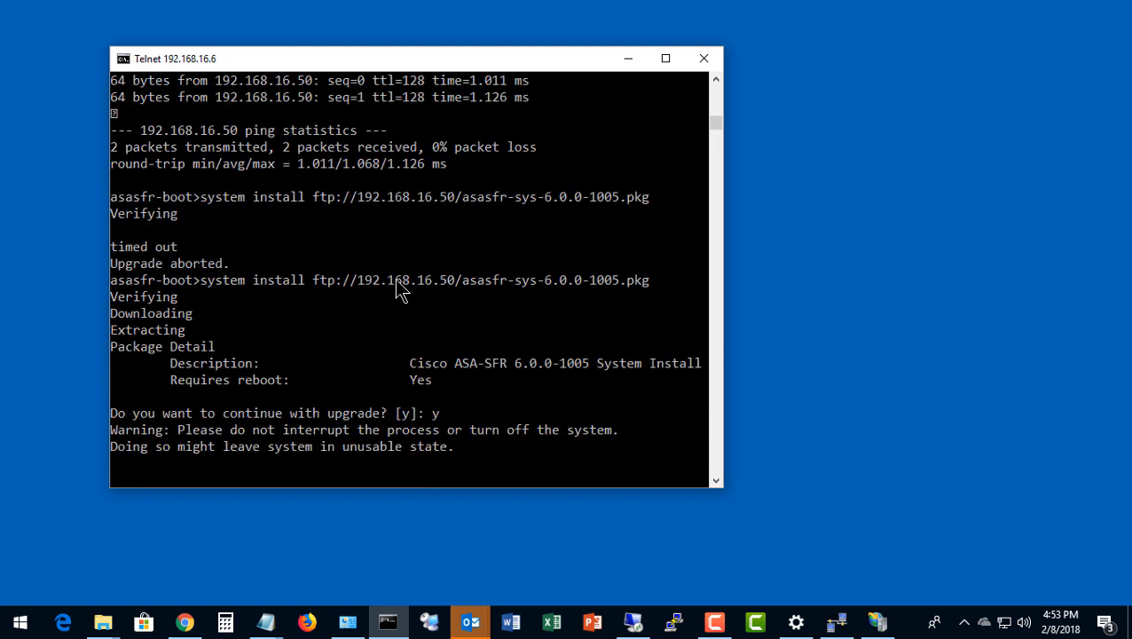
mouse_move(865, 259)
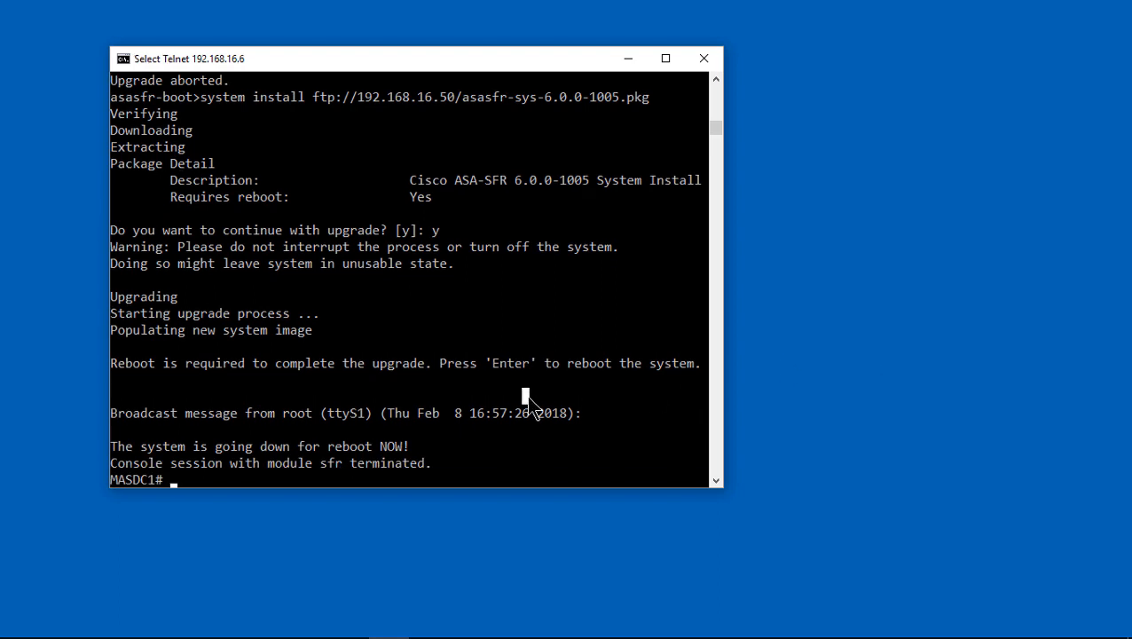
mouse_move(618, 401)
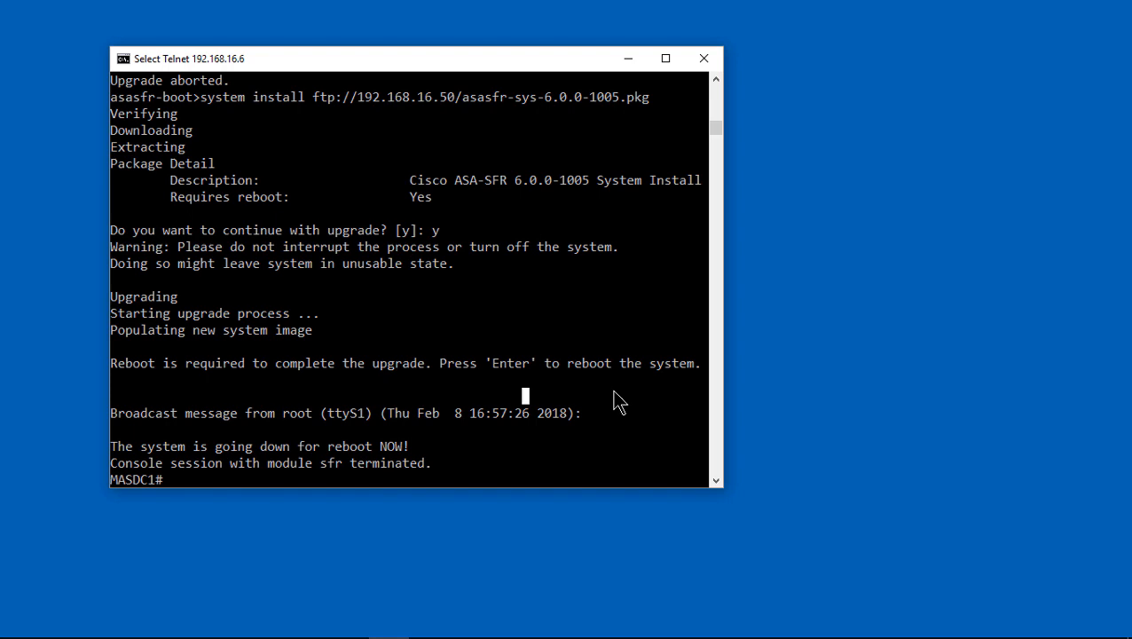
type("sh module")
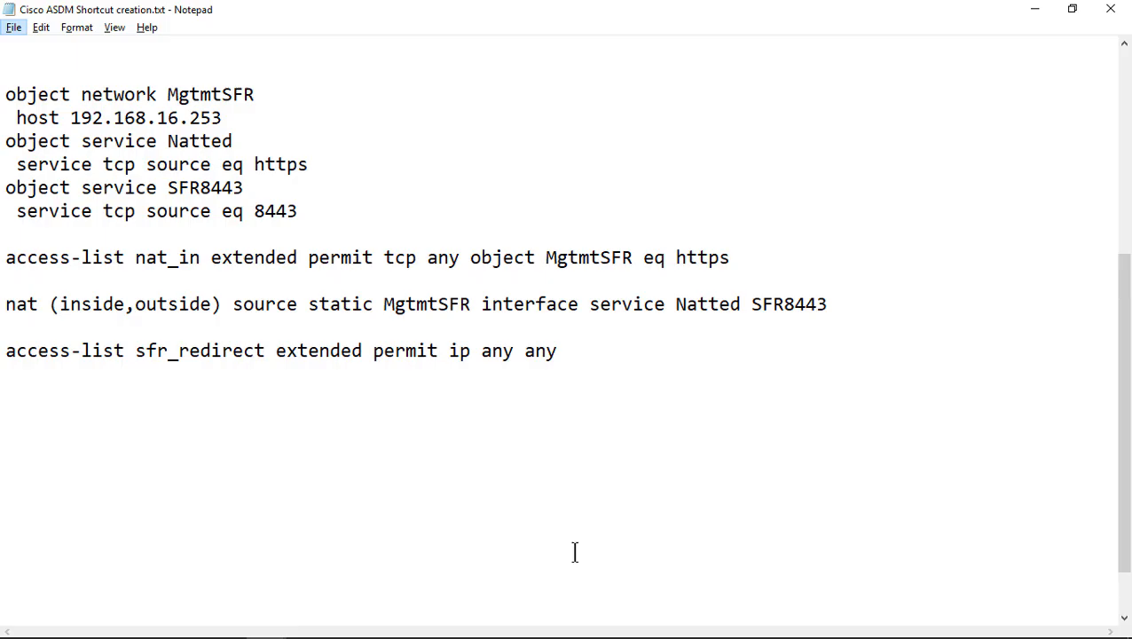
mouse_move(576, 563)
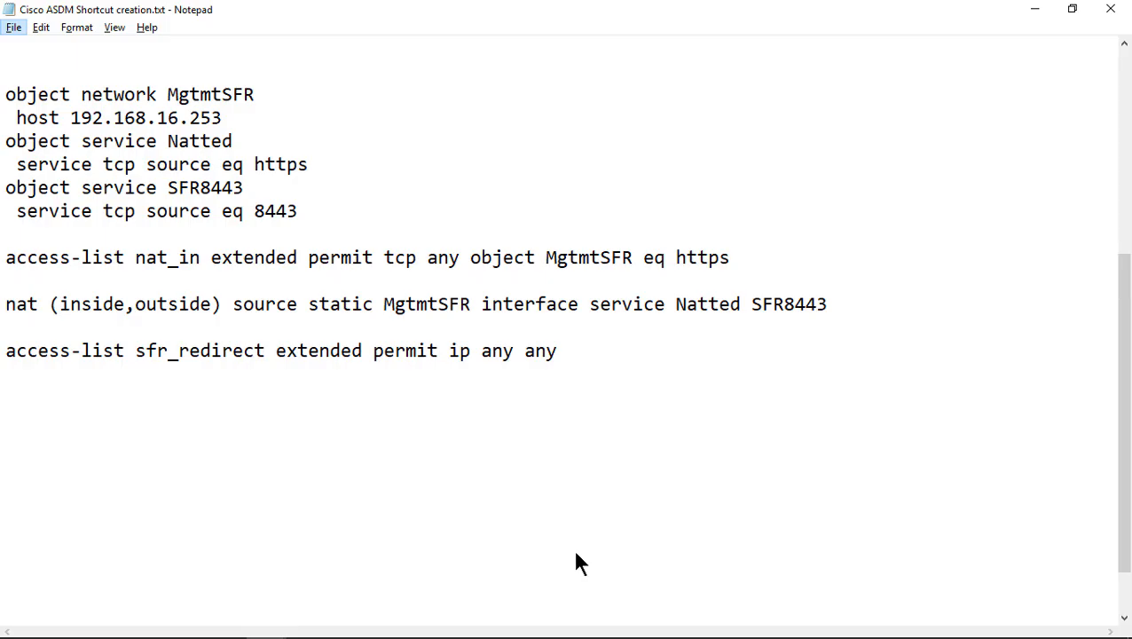
mouse_move(11, 99)
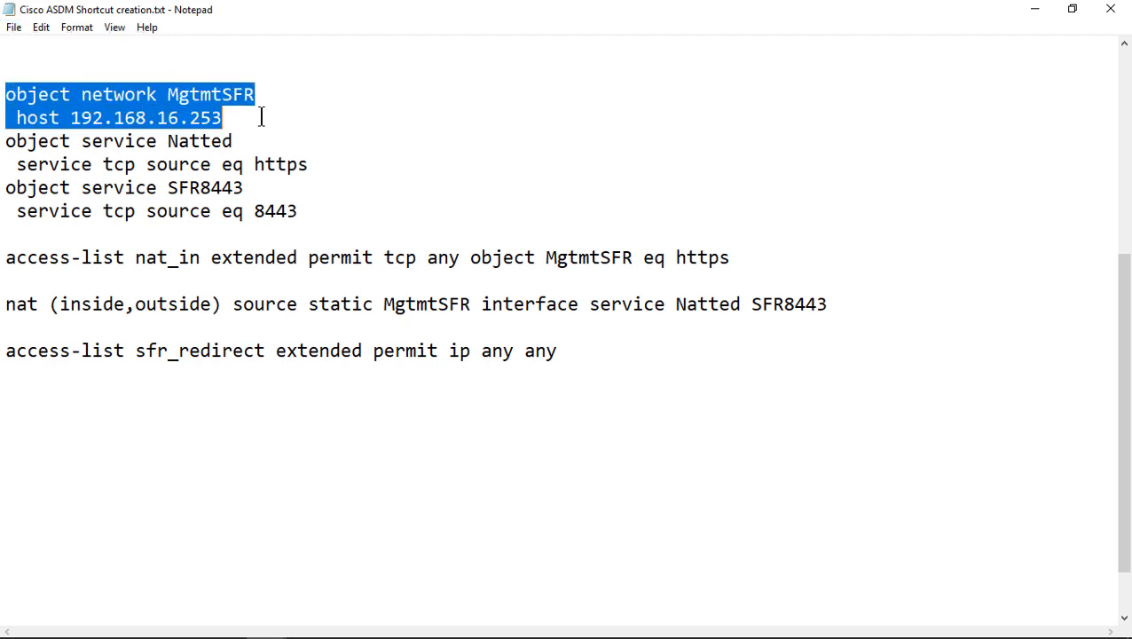
Select the MgmtSFR object definitions and the nat_in access-list line in Notepad
left_click_drag(261, 117, 355, 163)
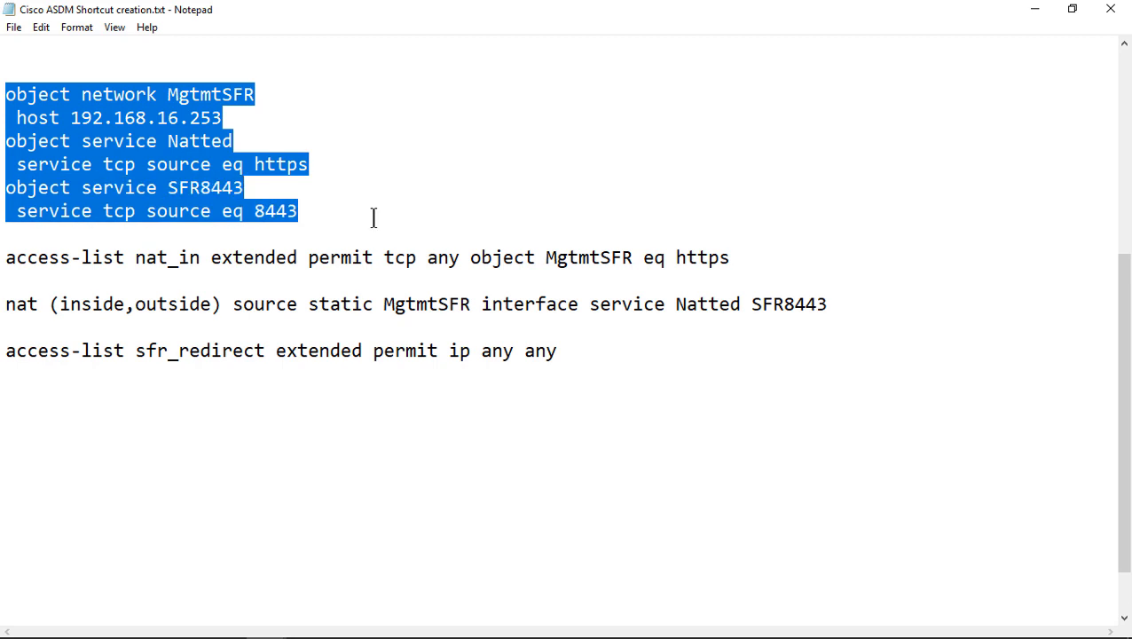
left_click(361, 304)
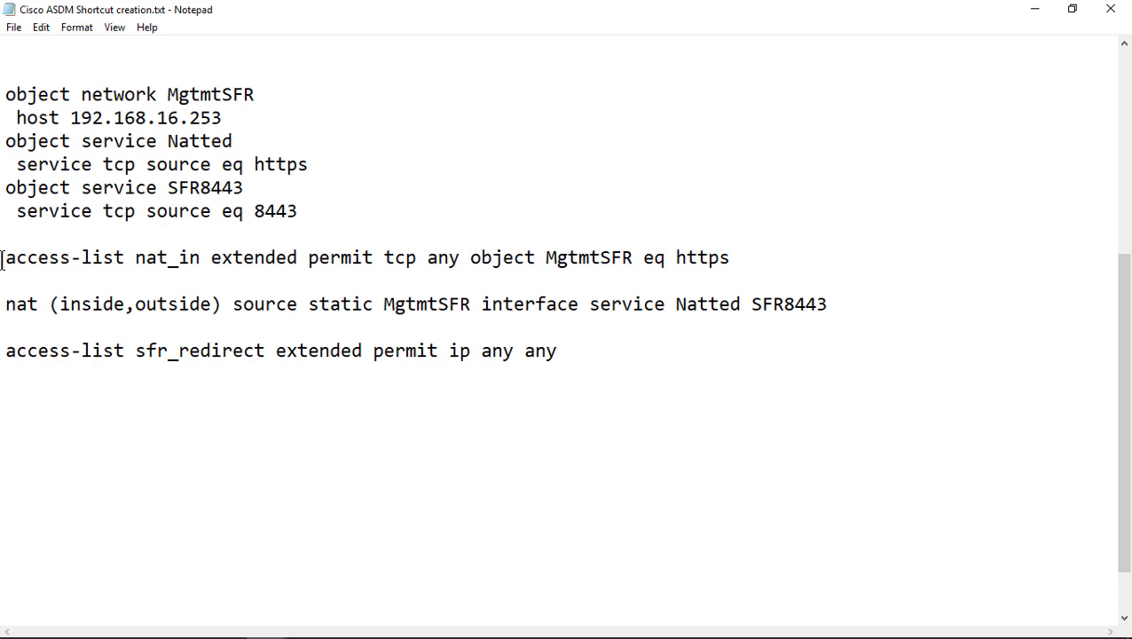
triple_click(355, 257)
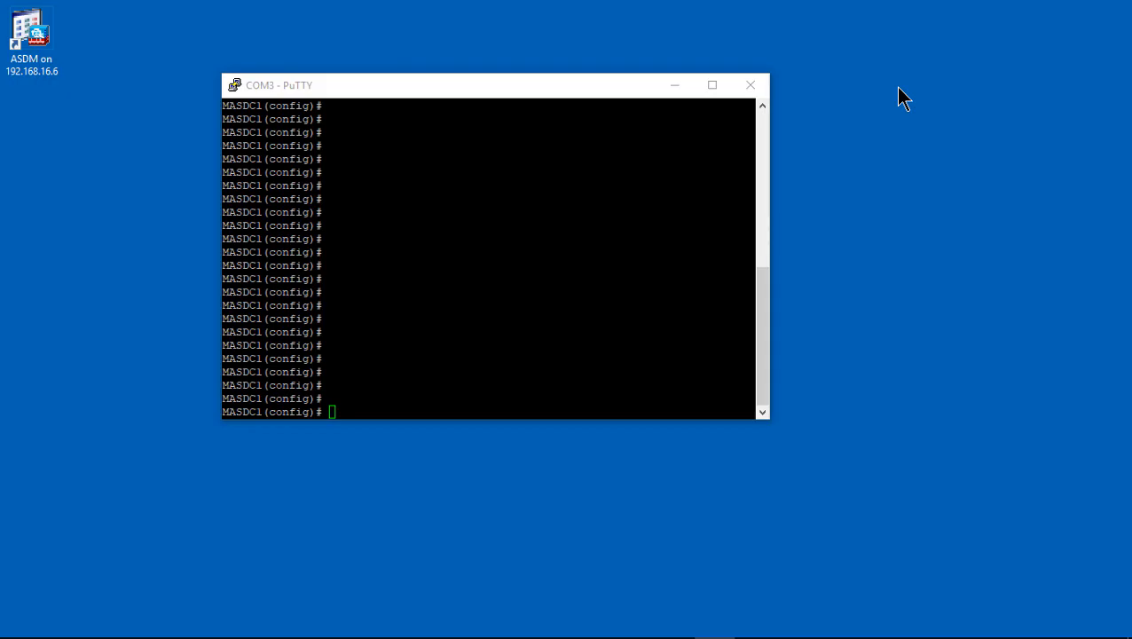
Verify the sfr module is Up with 'sh module sfr' and open its console session
type("sh module sfr")
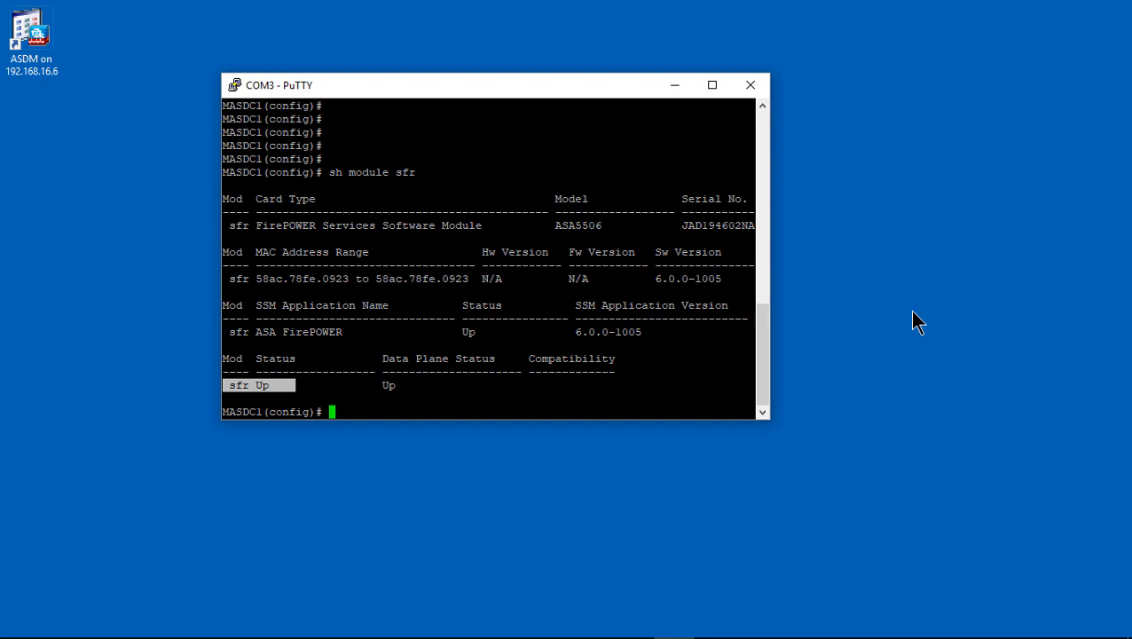
type("session sfr console")
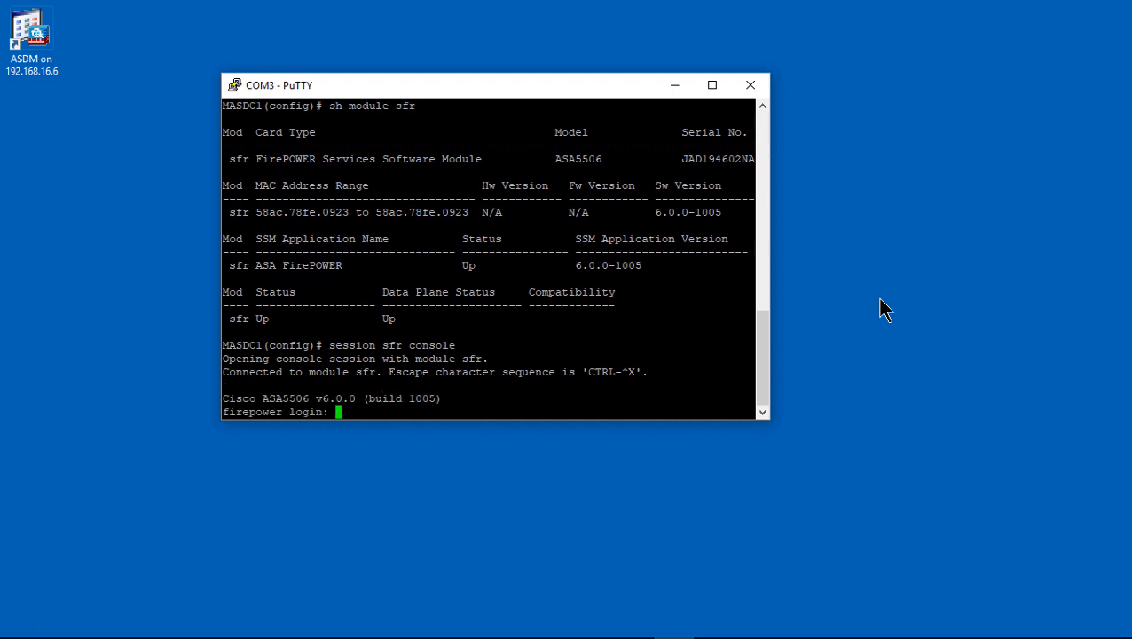
Log in as admin and page through the entire Cisco license agreement to the agree prompt
type("admin")
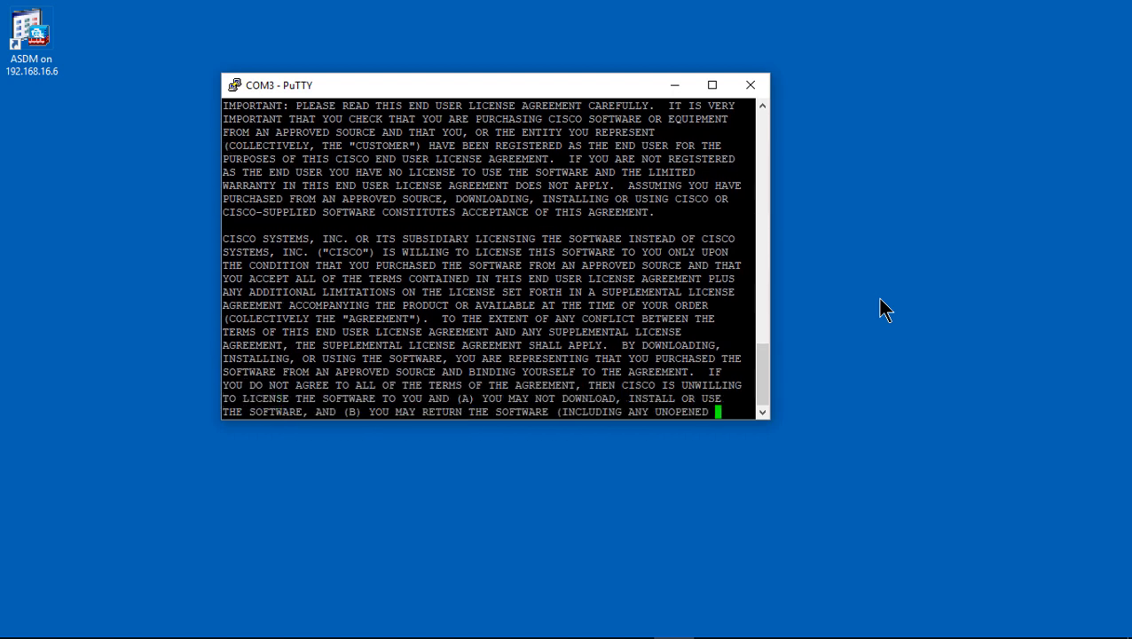
key("space")
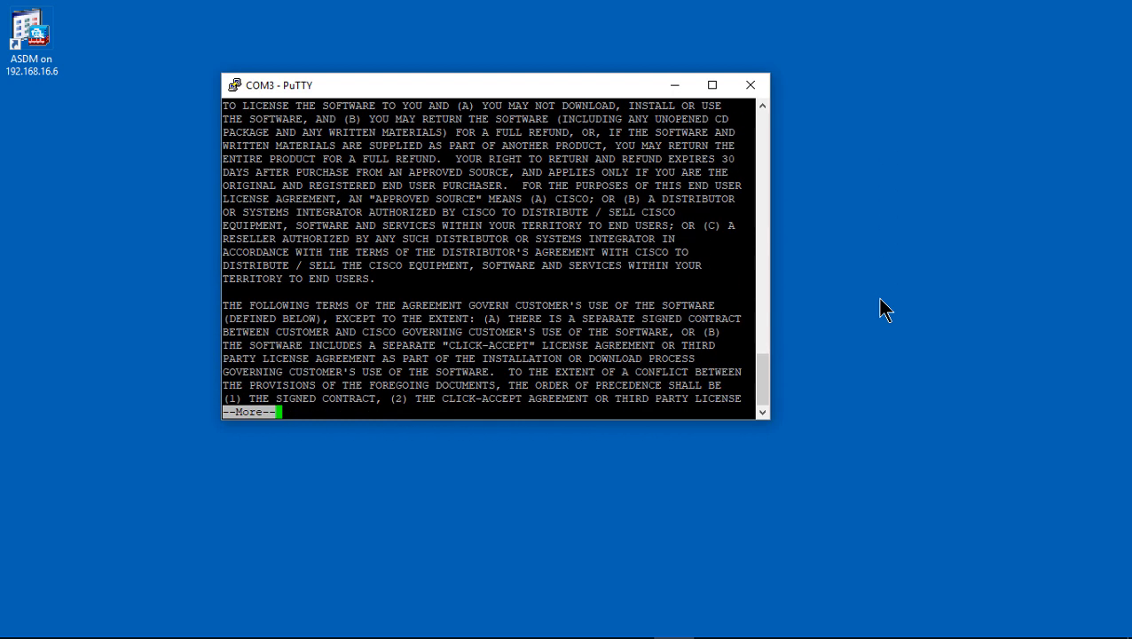
key("space")
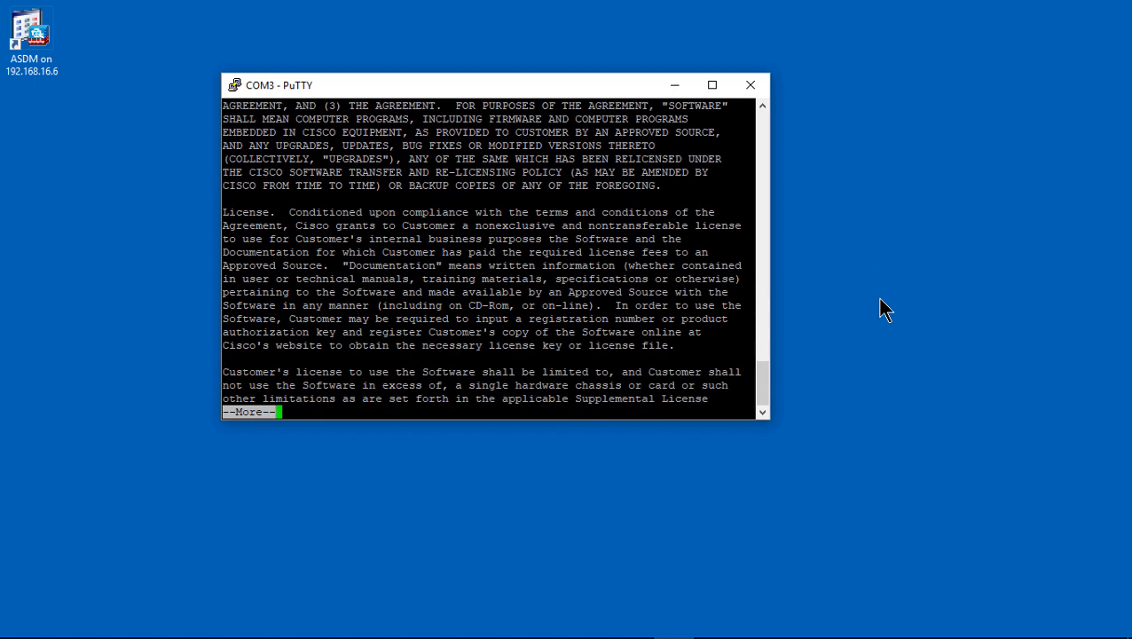
key("space")
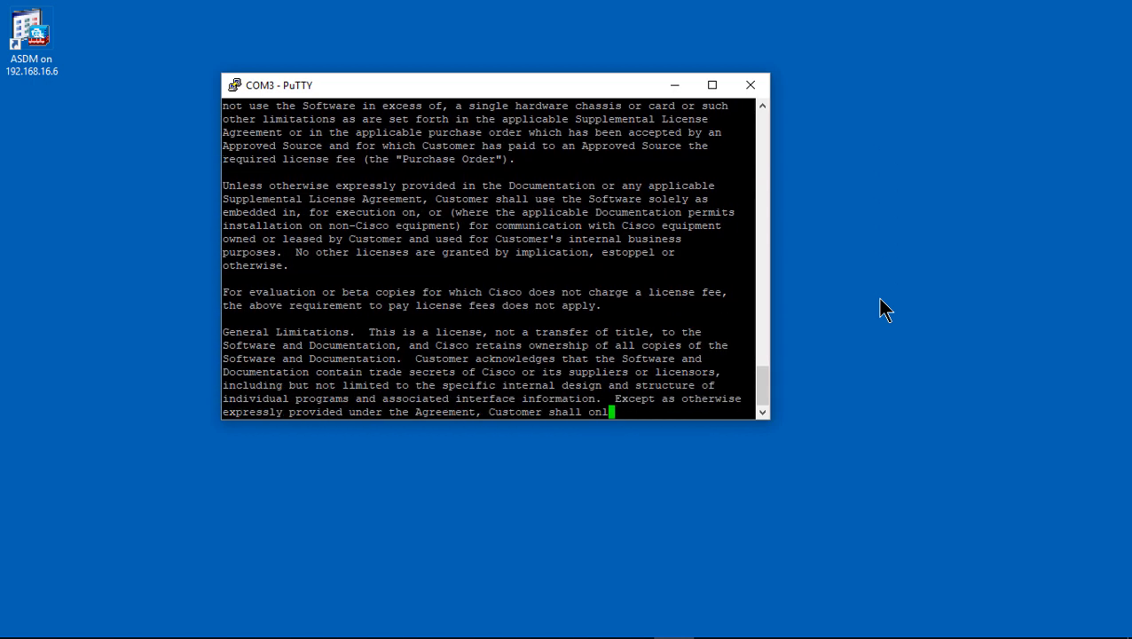
key("space")
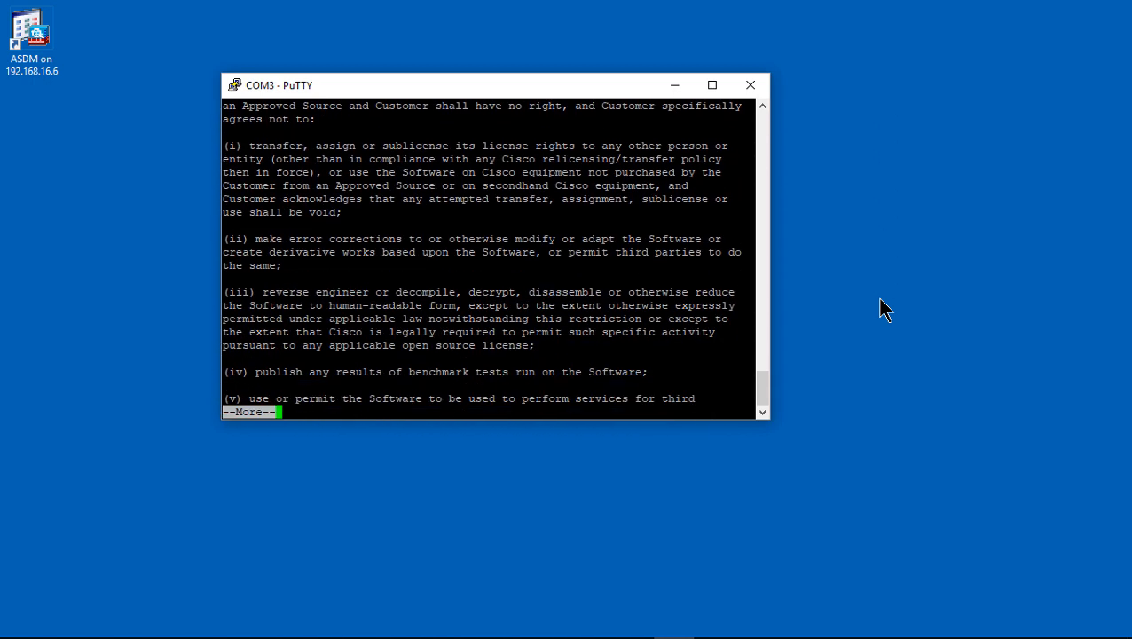
key("space")
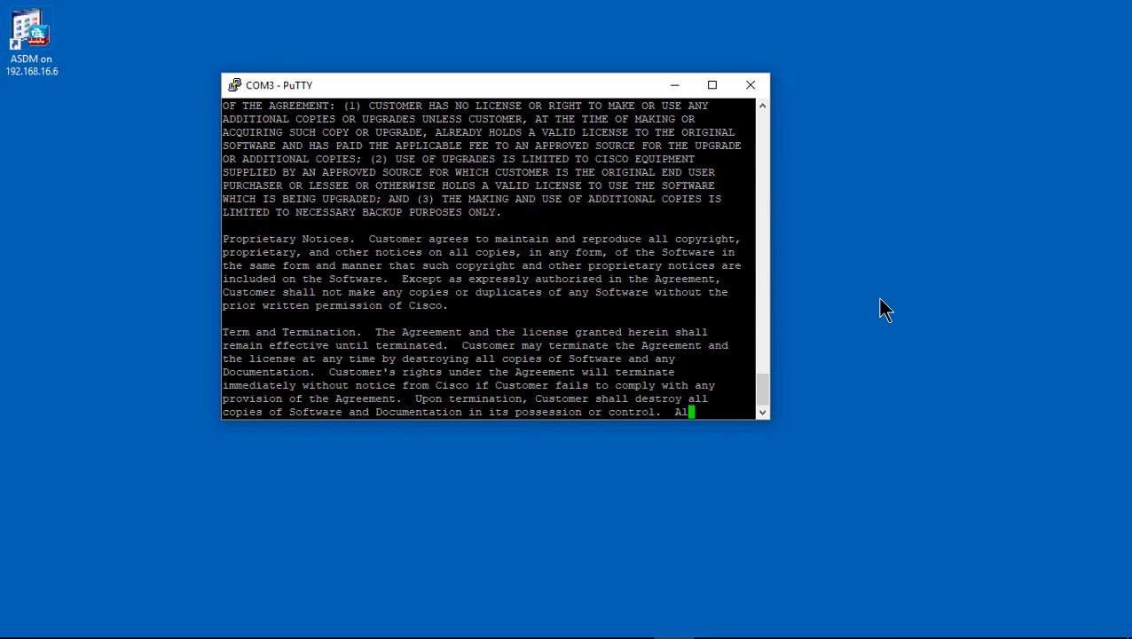
scroll("down", 3)
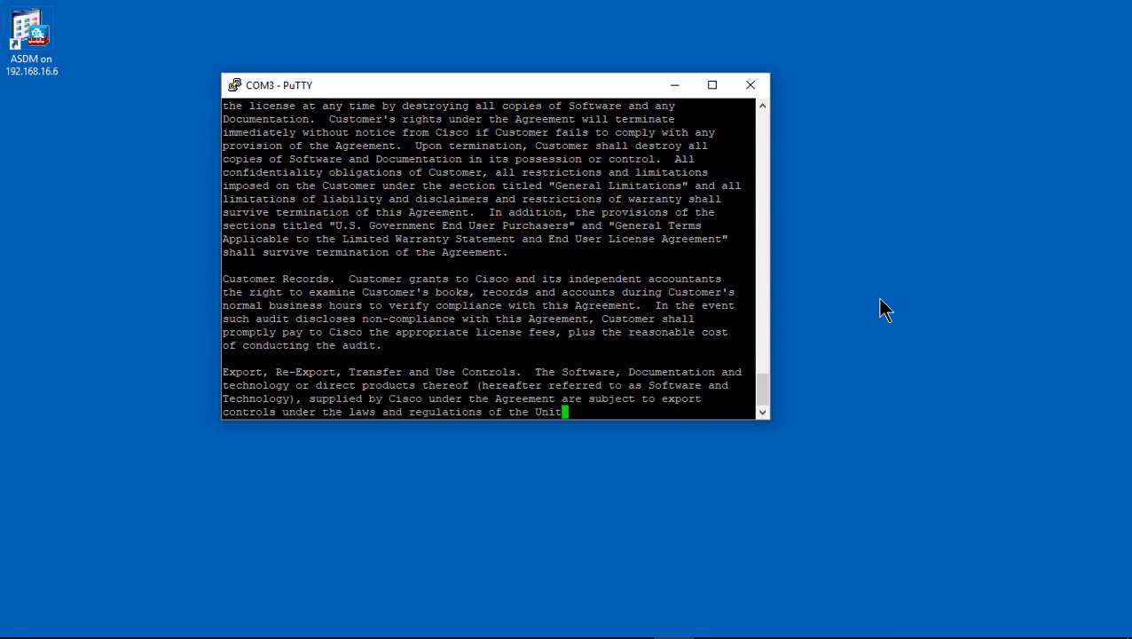
scroll("down", 3)
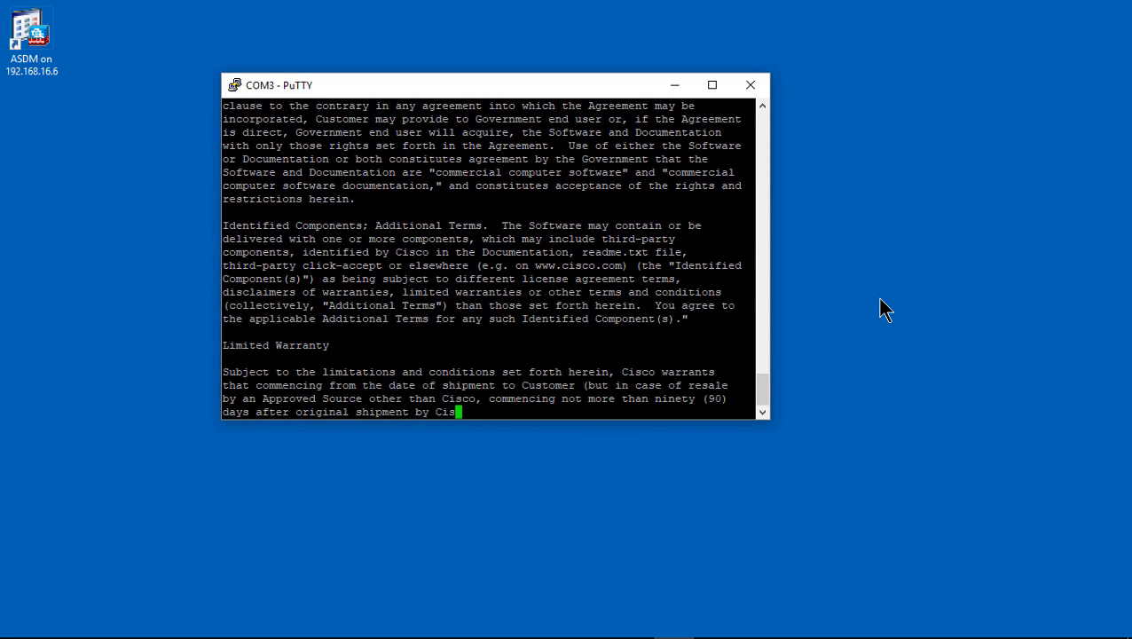
scroll("down", 3)
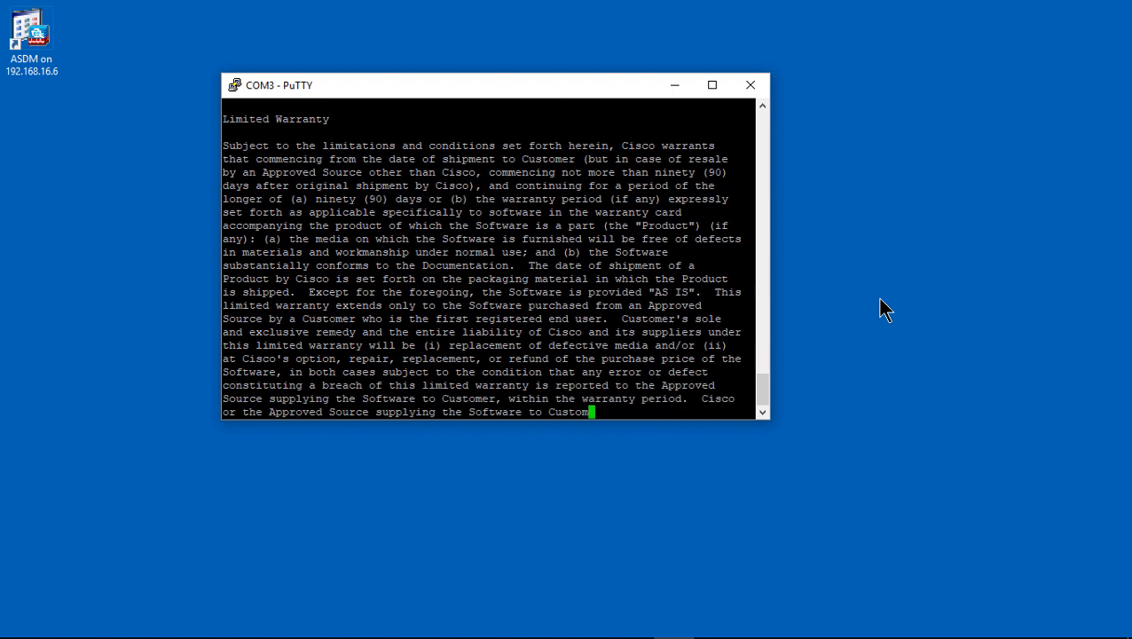
key("space")
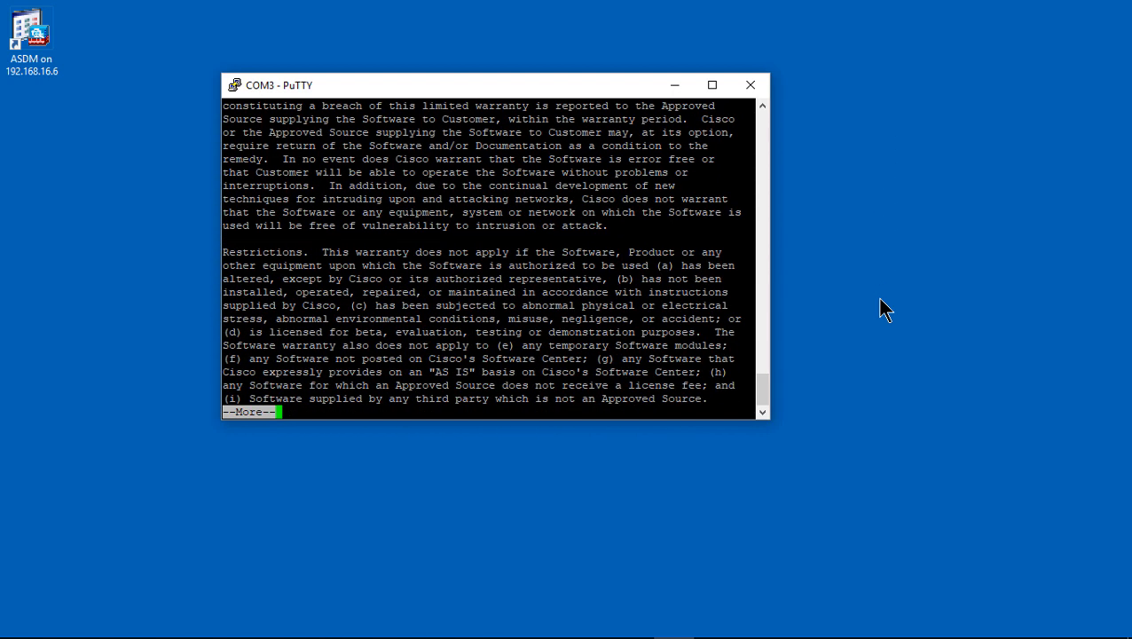
key("space")
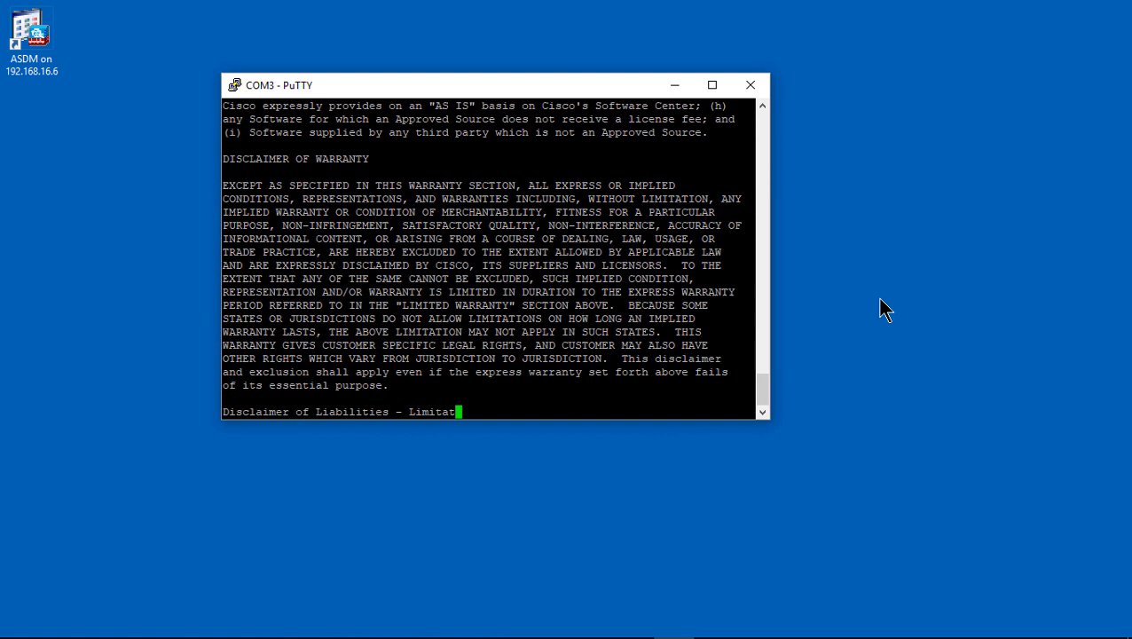
scroll("down", 3)
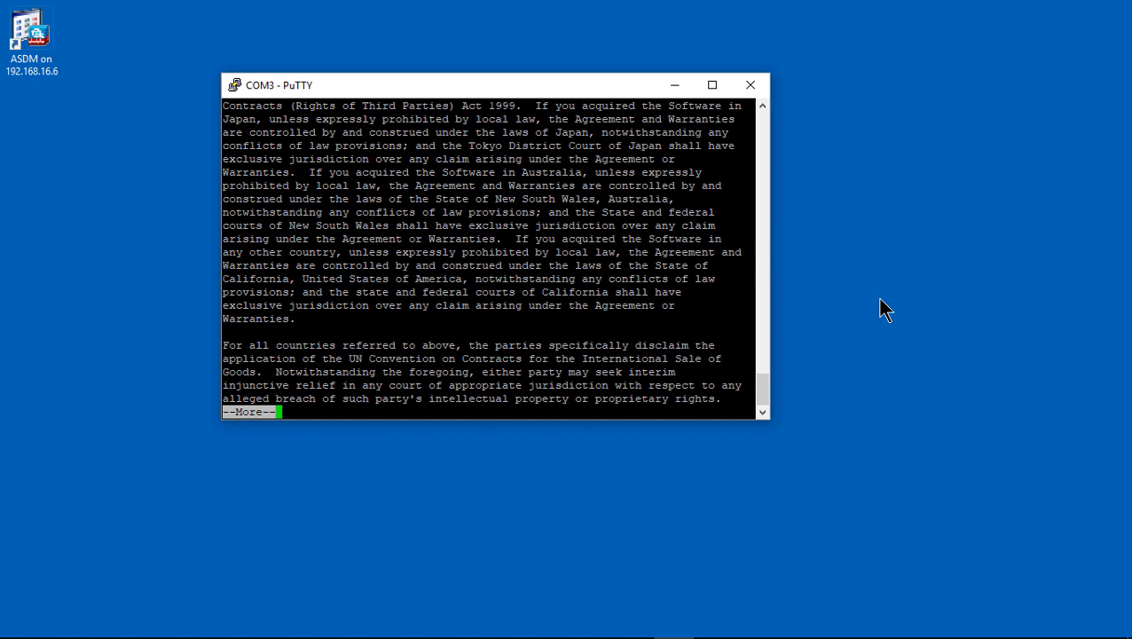
key("space")
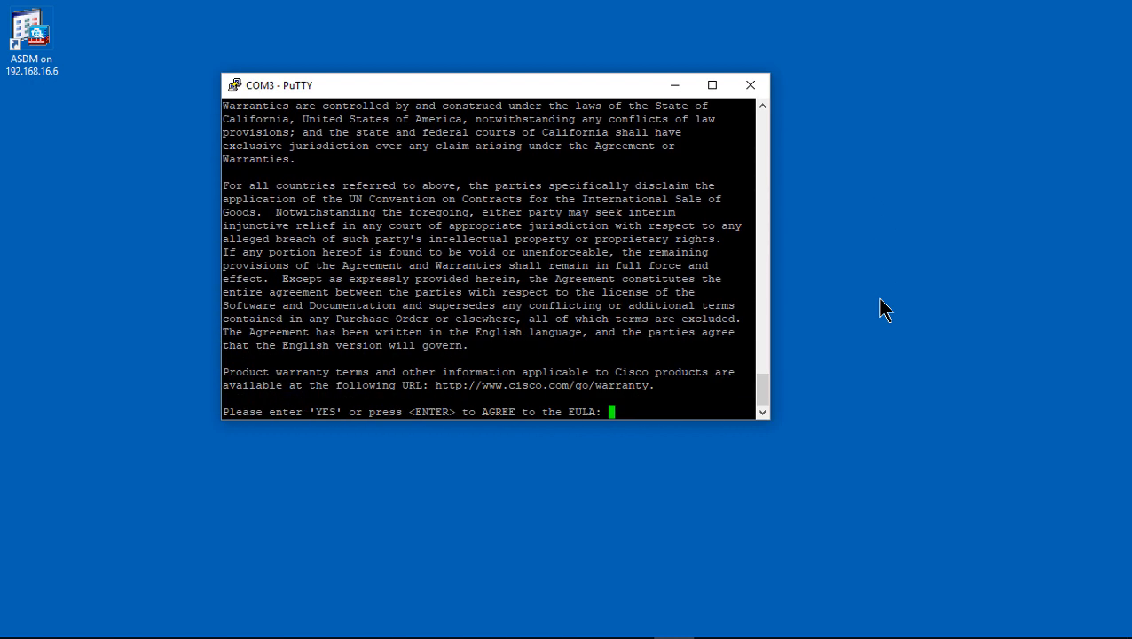
Accept the EULA and enter IPv4 192.168.6.253, gateway 192.168.16.6 and DNS 8.8.8.8
type("yes")
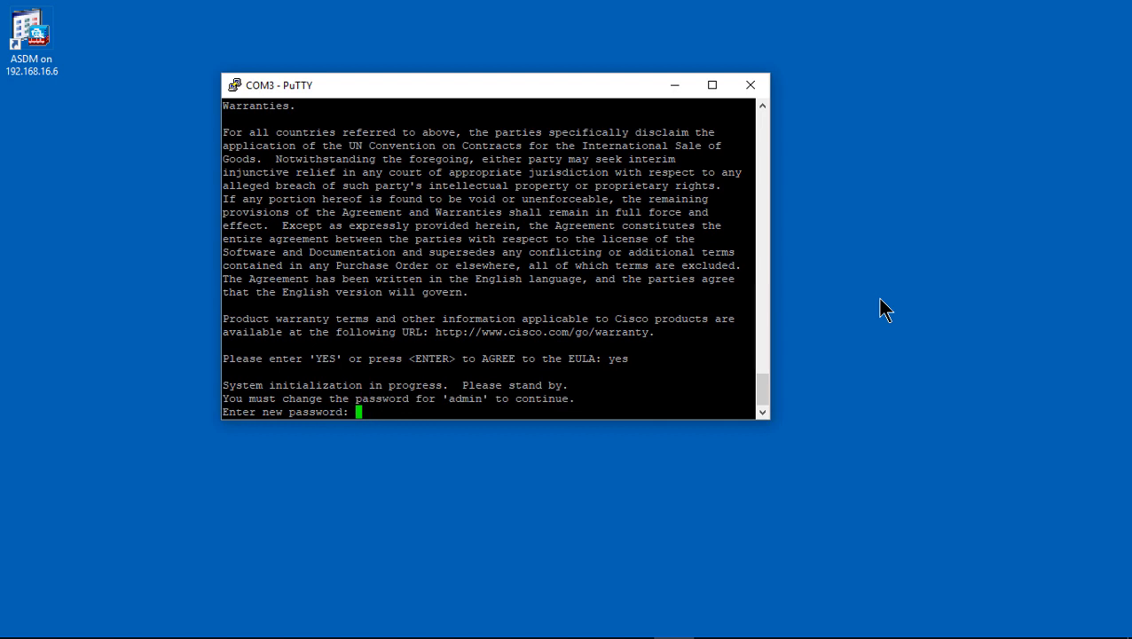
mouse_move(938, 285)
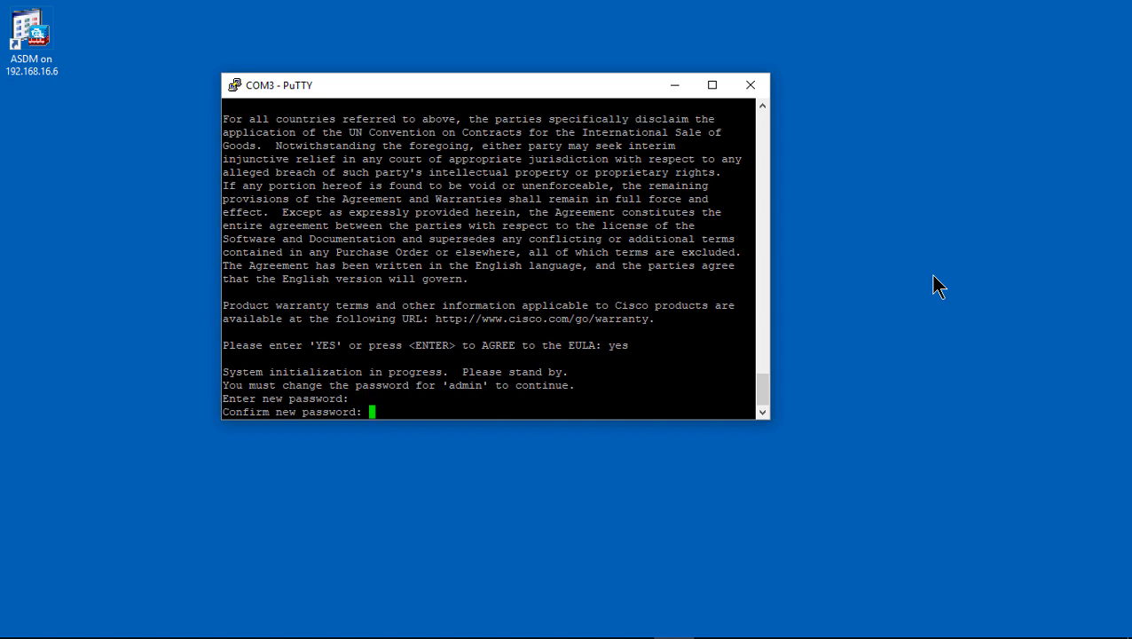
mouse_move(952, 280)
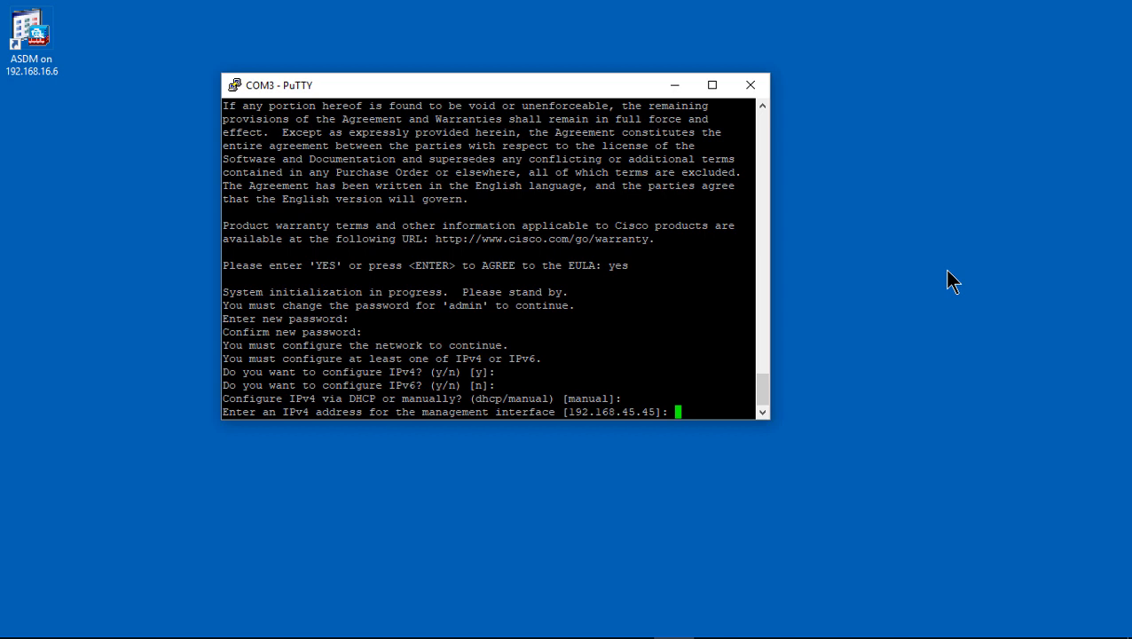
type("192.168.")
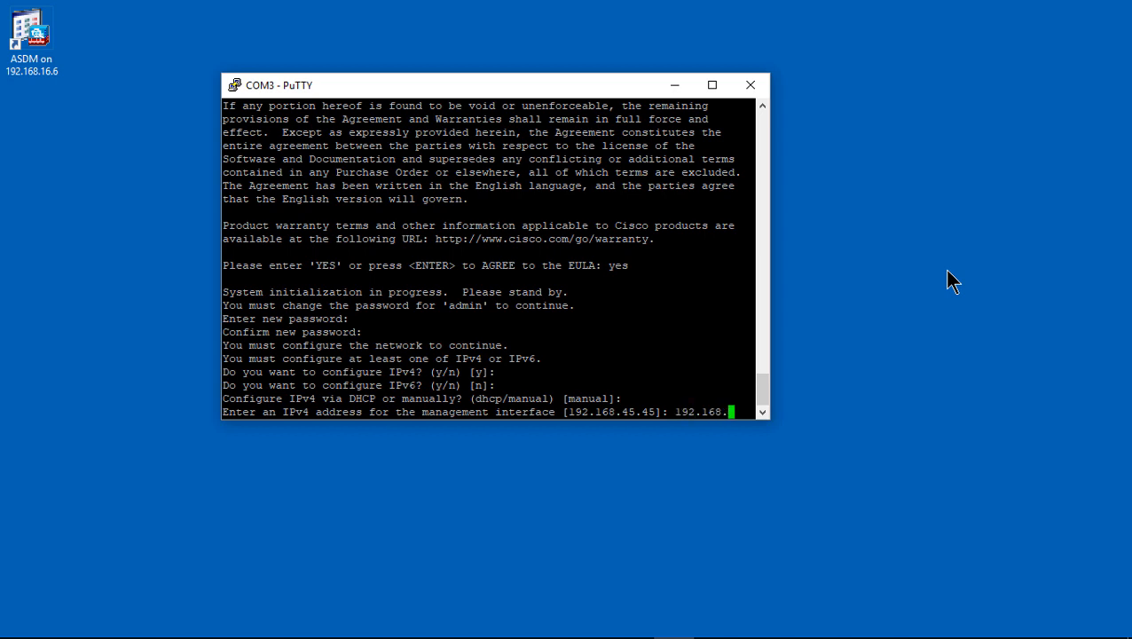
type("6")
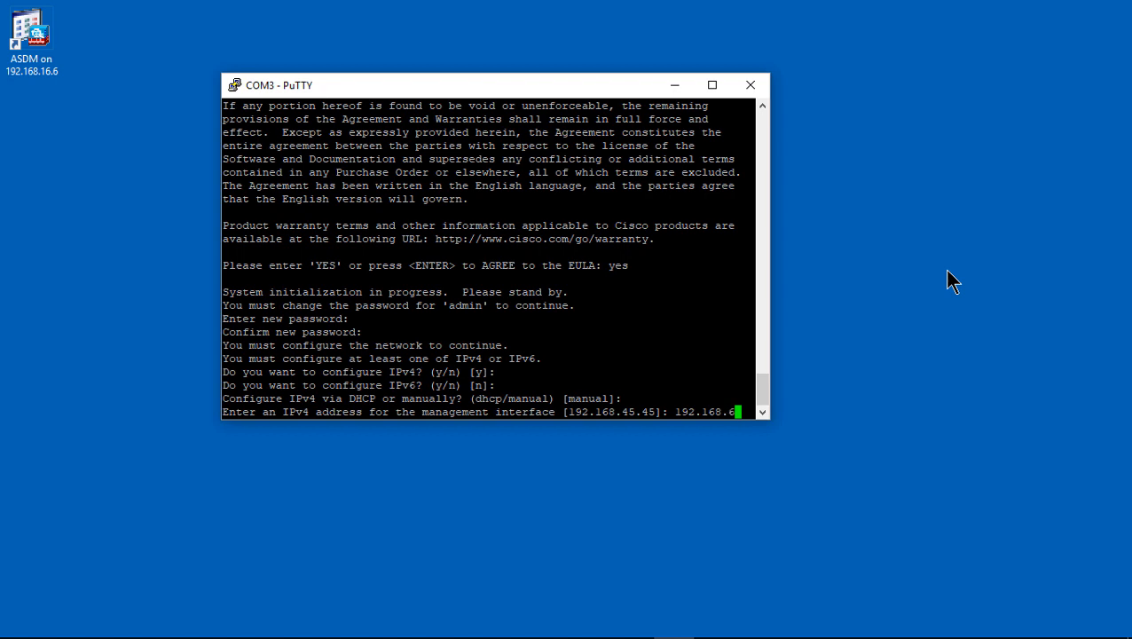
type(".253")
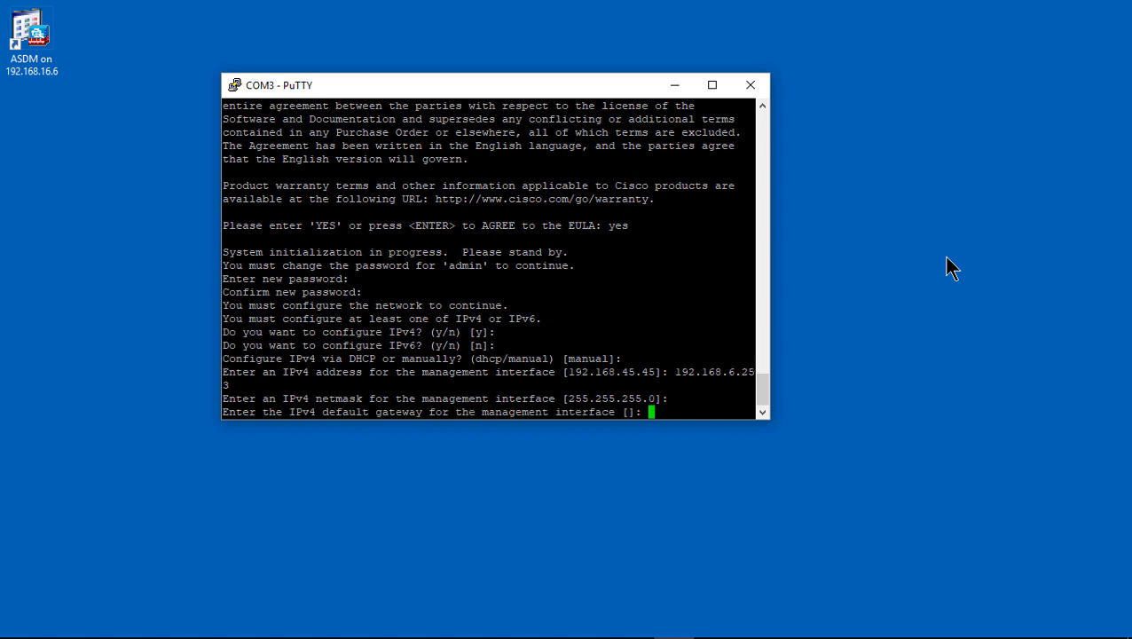
type("192.168.16.6")
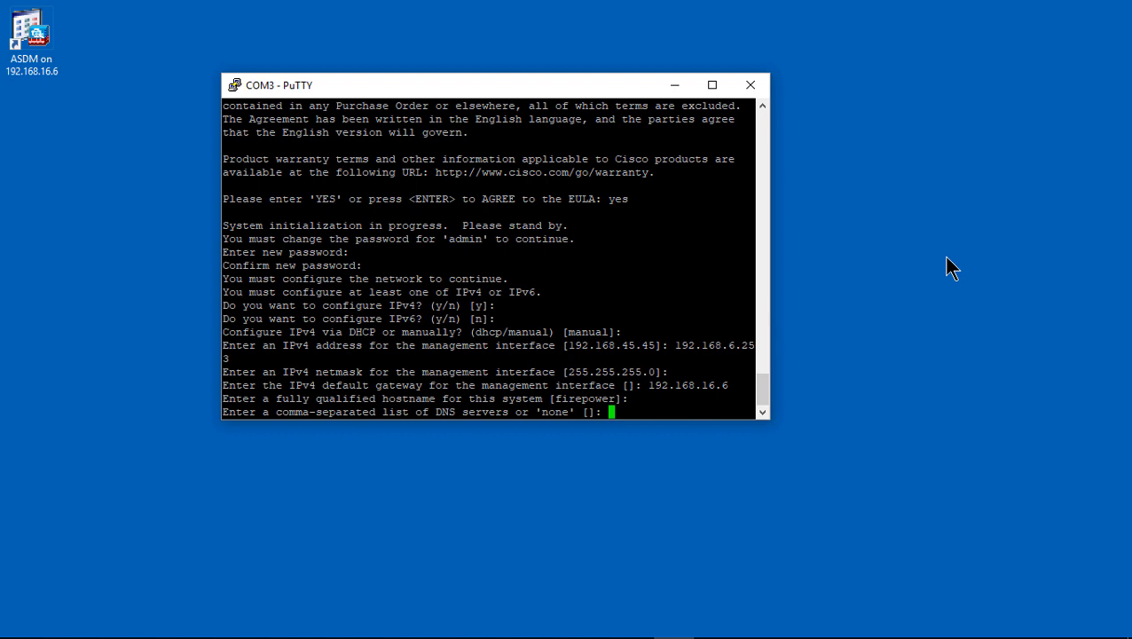
type("8.8.8.8")
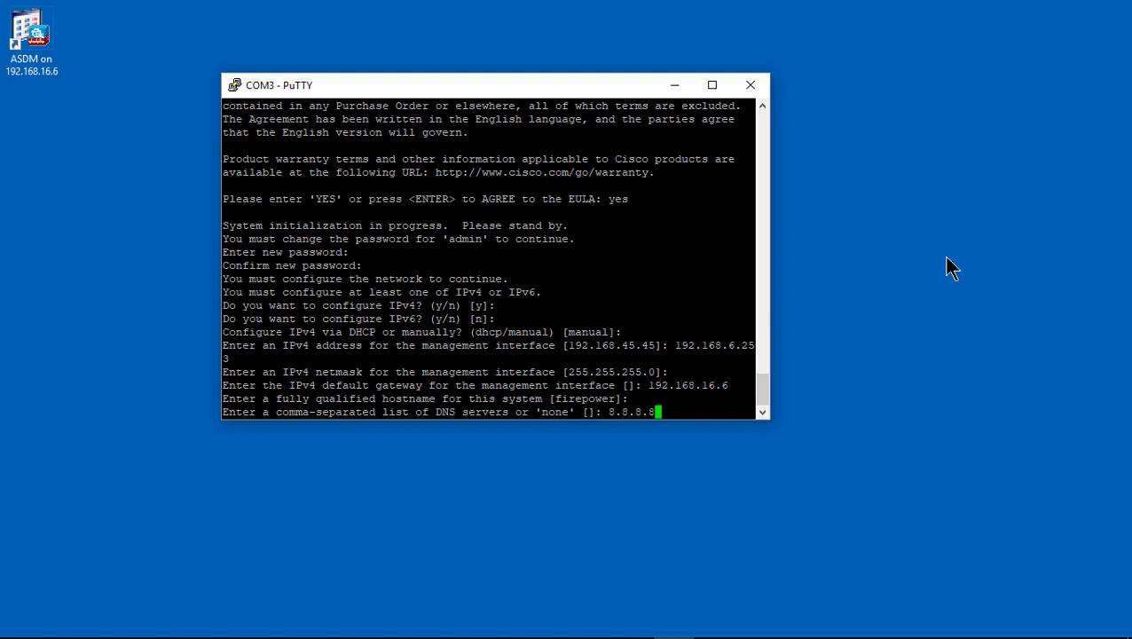